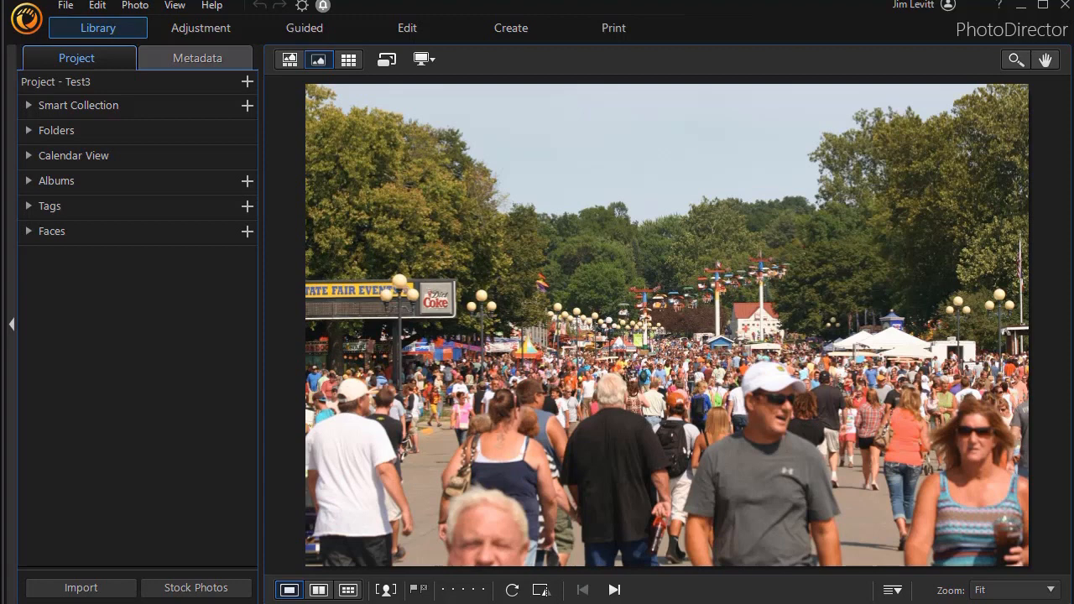
Step: Launch the Video-to-Photo tool with the V shortcut to reach the Select Video Clip dialog
{"action": "key", "text": "v"}
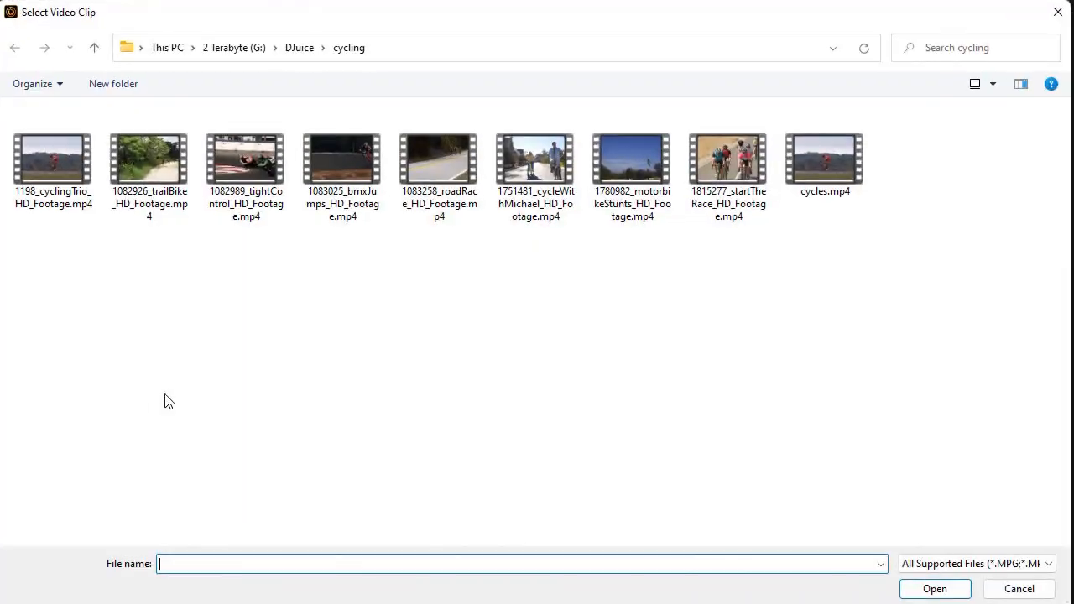
{"action": "mouse_move", "coordinate": [193, 373]}
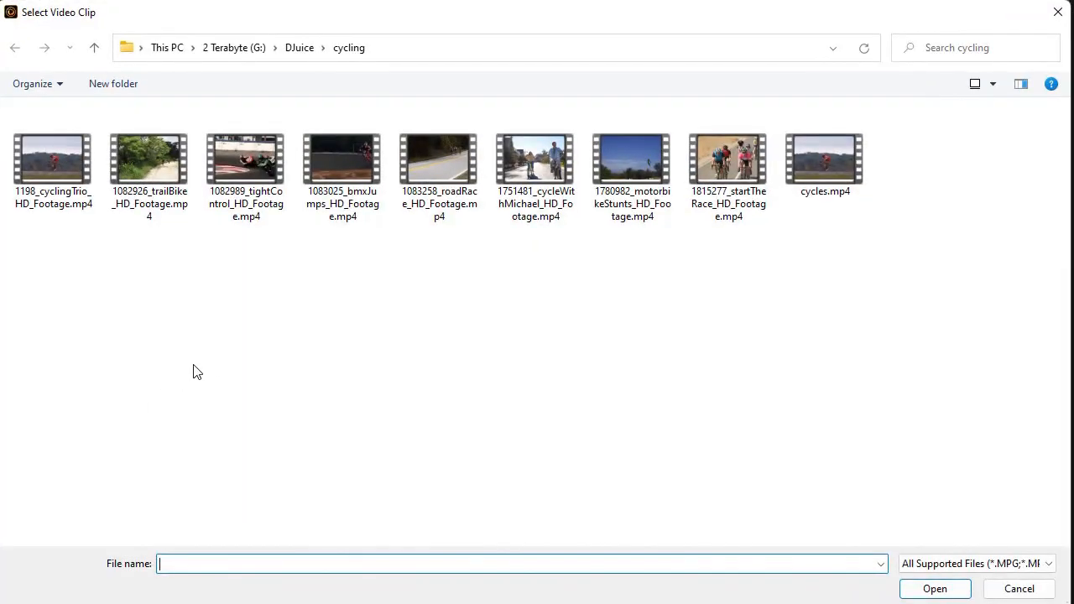
Step: Load 1083258_roadRace_HD_Footage.mp4 and choose Compose a Multi Exposure Photo
{"action": "left_click", "coordinate": [440, 159]}
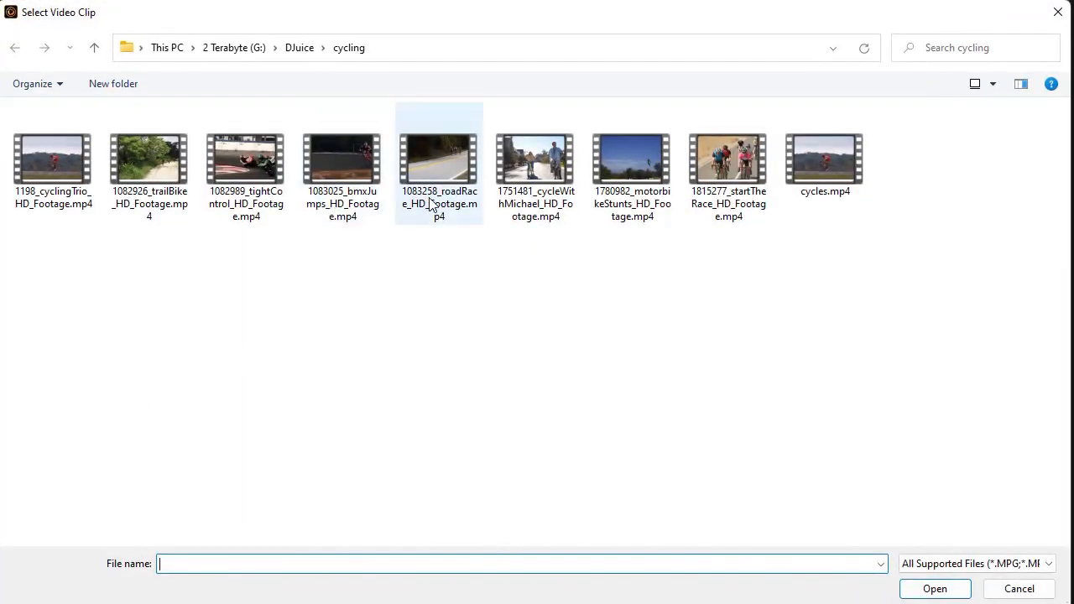
{"action": "mouse_move", "coordinate": [443, 166]}
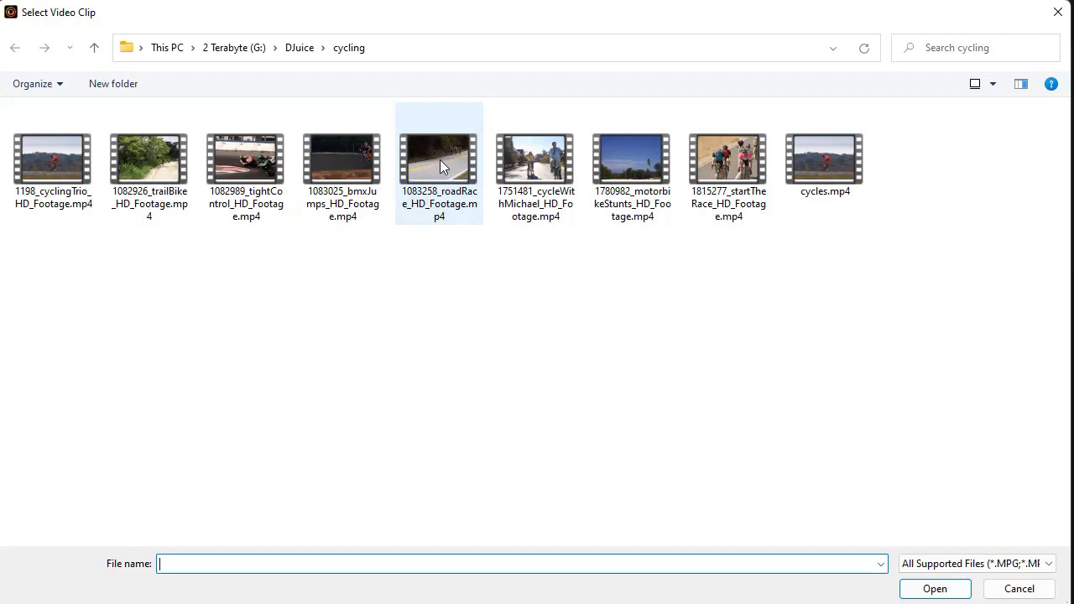
{"action": "mouse_move", "coordinate": [443, 166]}
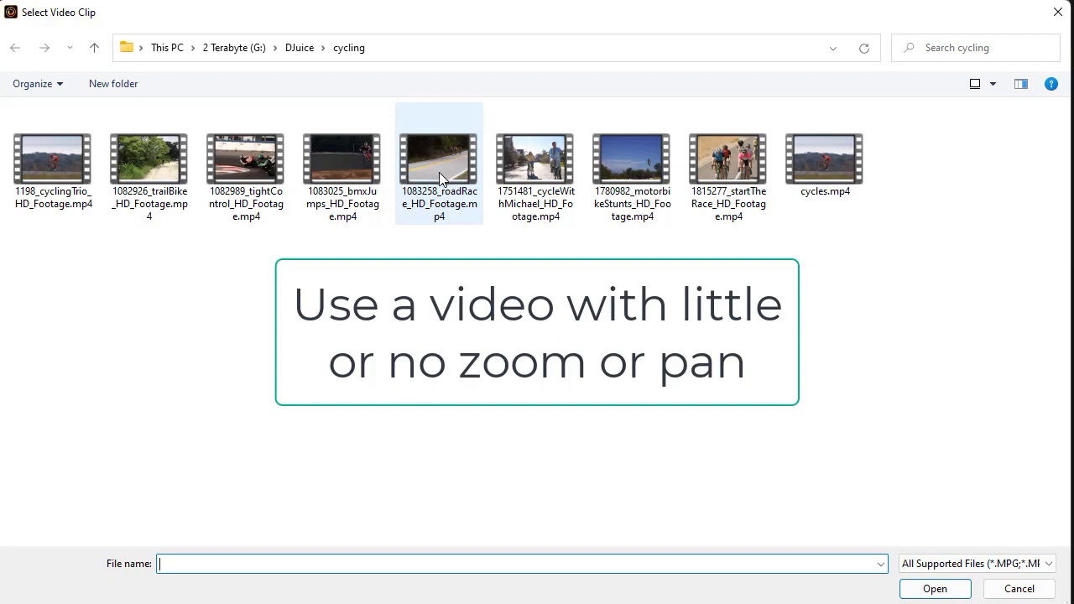
{"action": "mouse_move", "coordinate": [439, 178]}
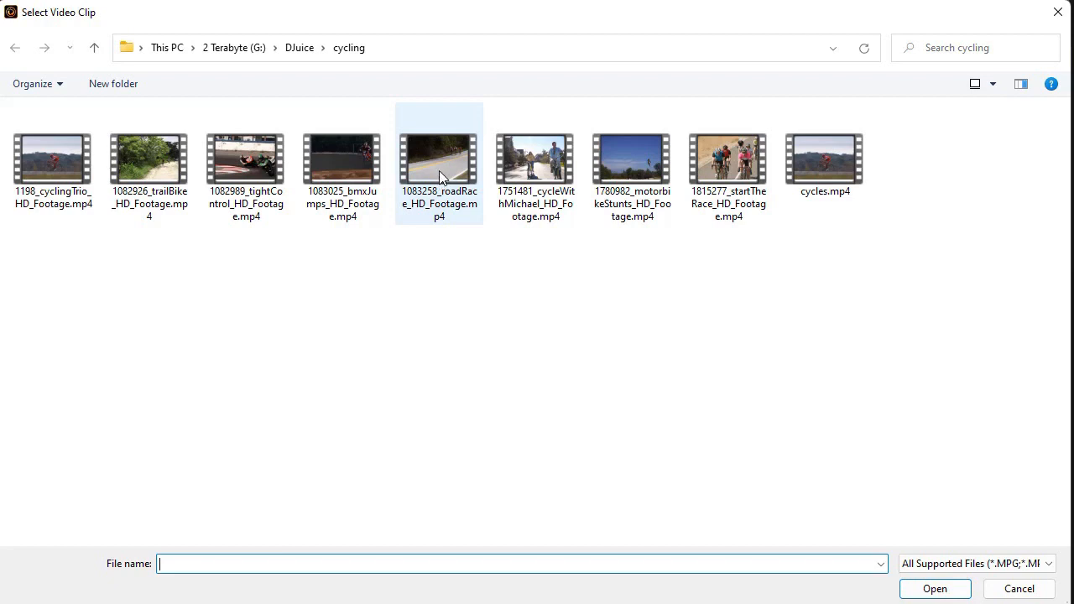
{"action": "mouse_move", "coordinate": [449, 171]}
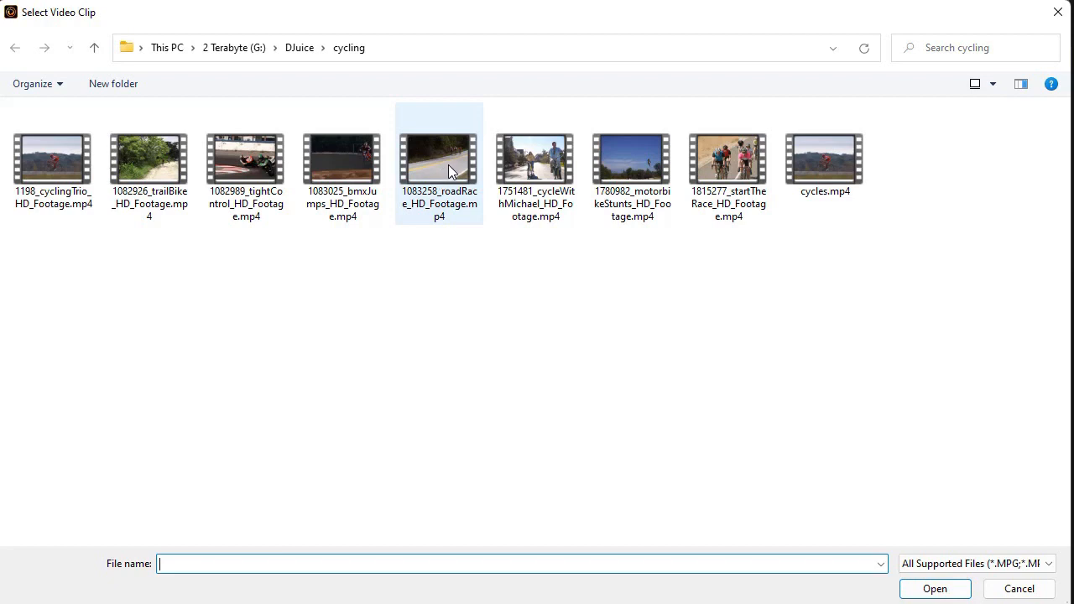
{"action": "mouse_move", "coordinate": [443, 173]}
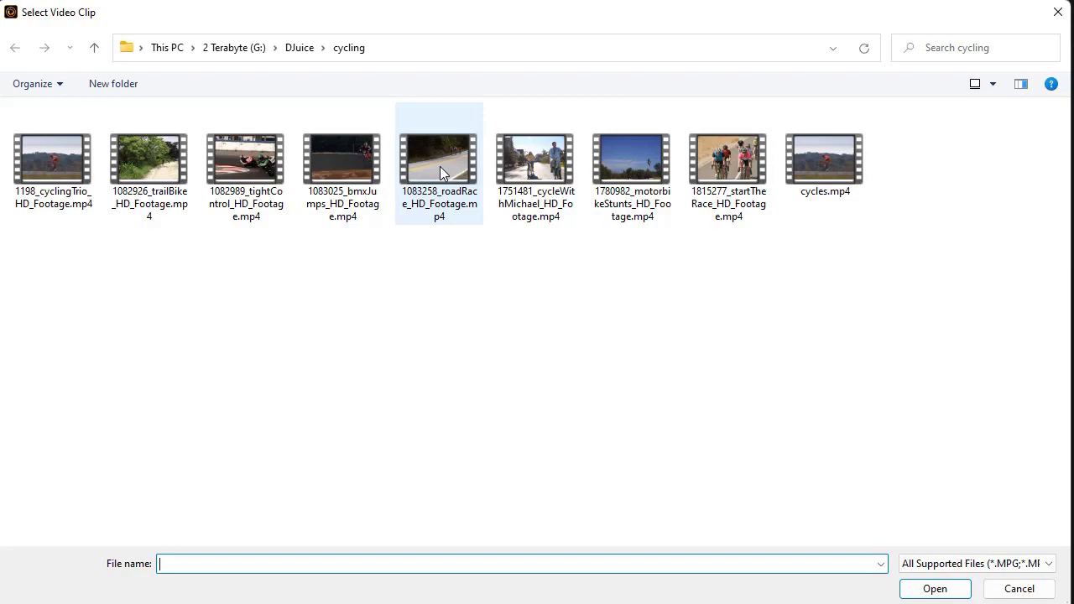
{"action": "left_click", "coordinate": [933, 587]}
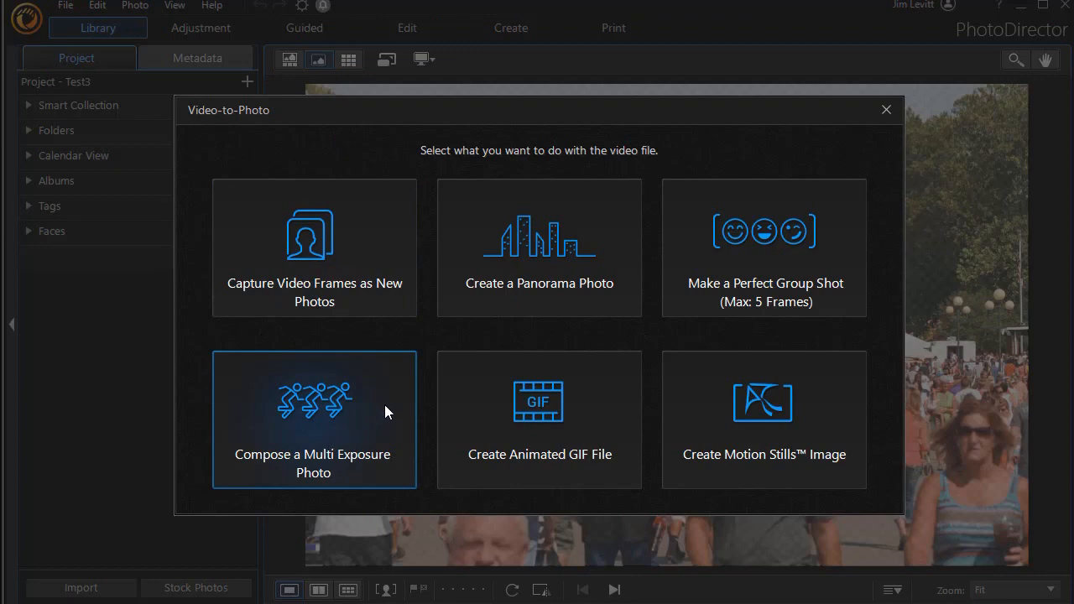
{"action": "mouse_move", "coordinate": [388, 408]}
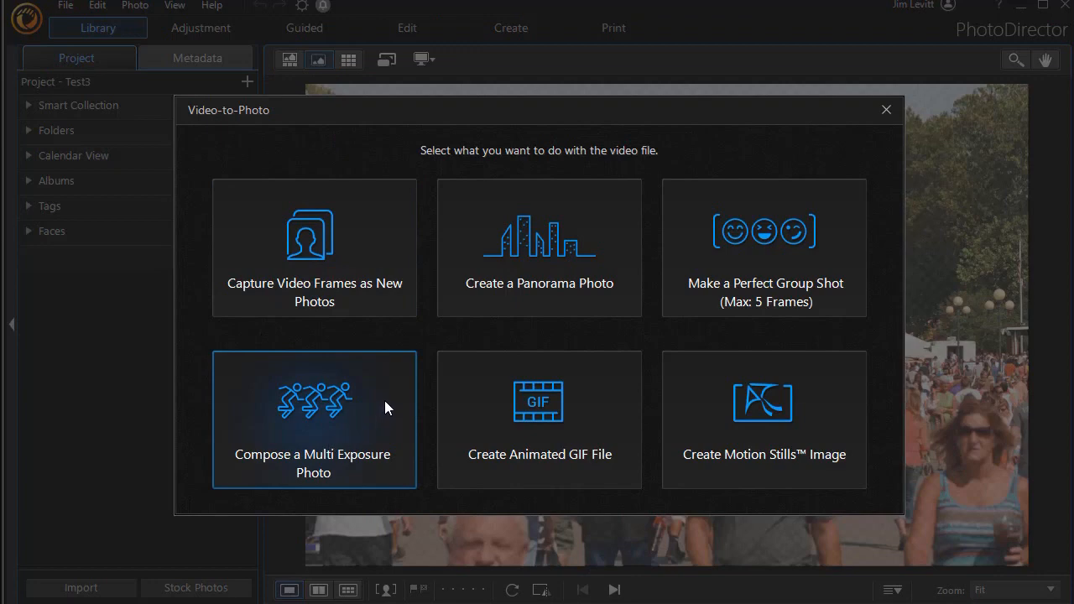
{"action": "left_click", "coordinate": [314, 420]}
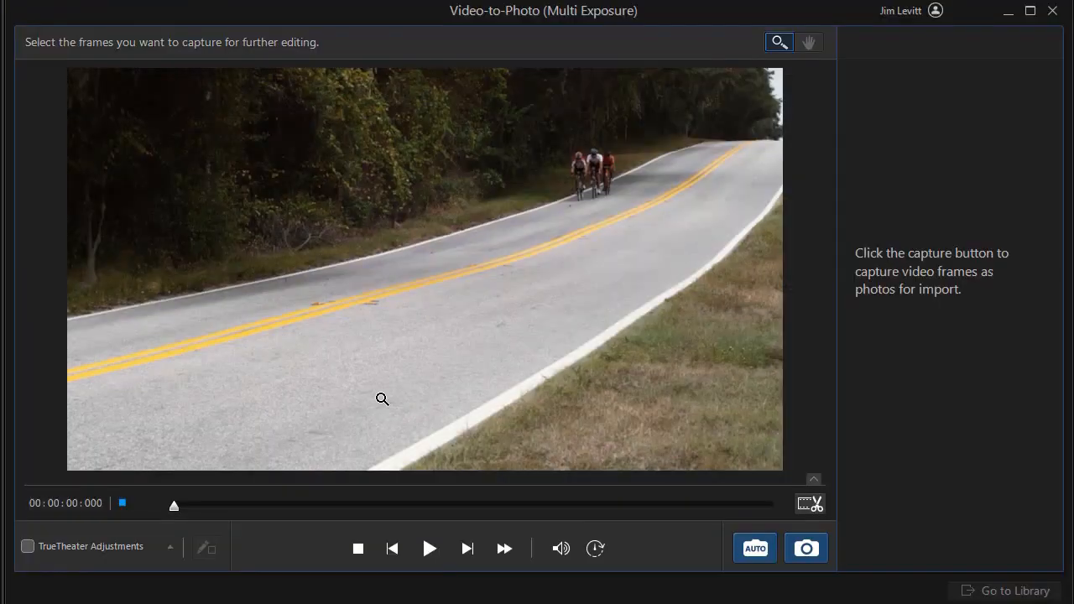
{"action": "left_click", "coordinate": [429, 547]}
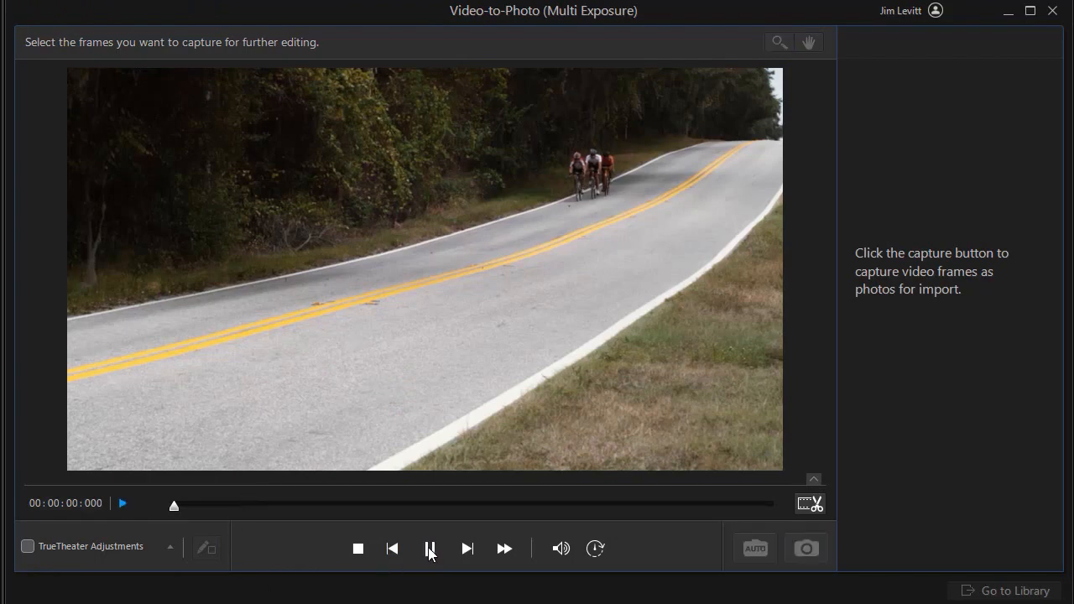
{"action": "left_click", "coordinate": [426, 547]}
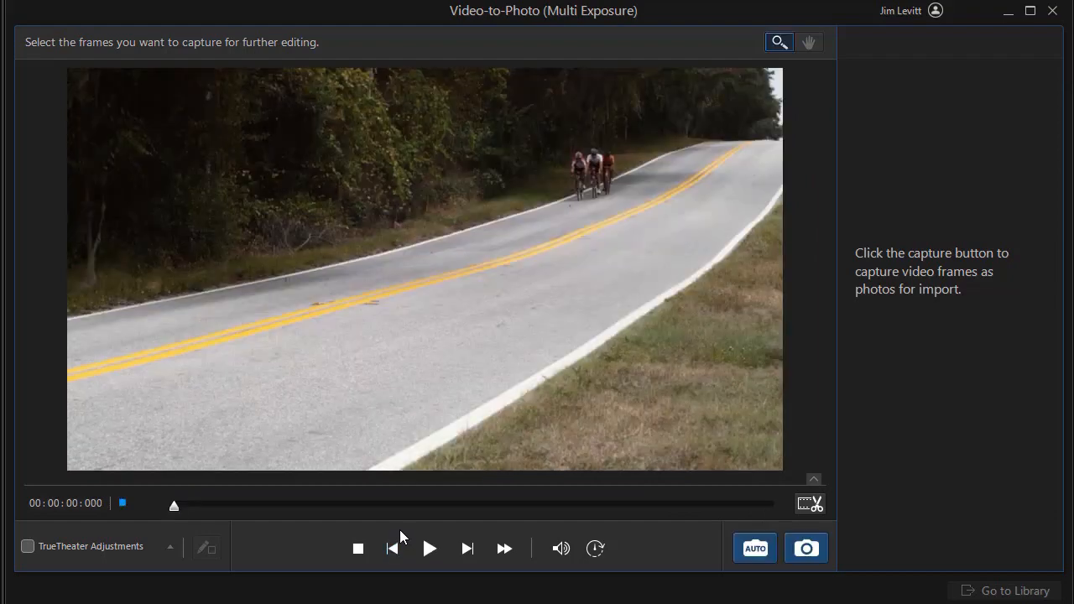
{"action": "mouse_move", "coordinate": [437, 534]}
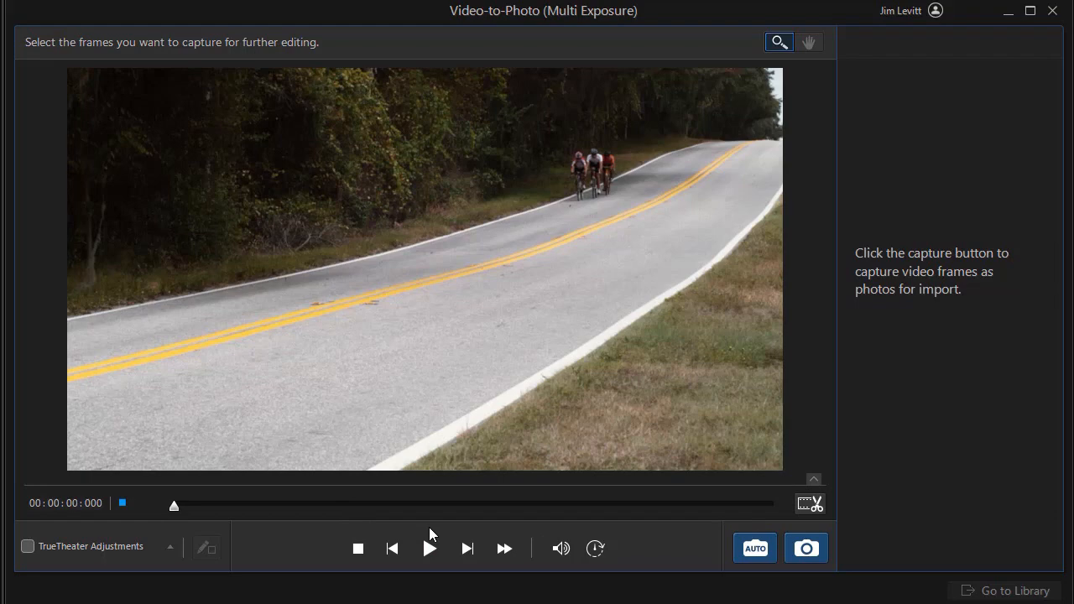
{"action": "mouse_move", "coordinate": [655, 546]}
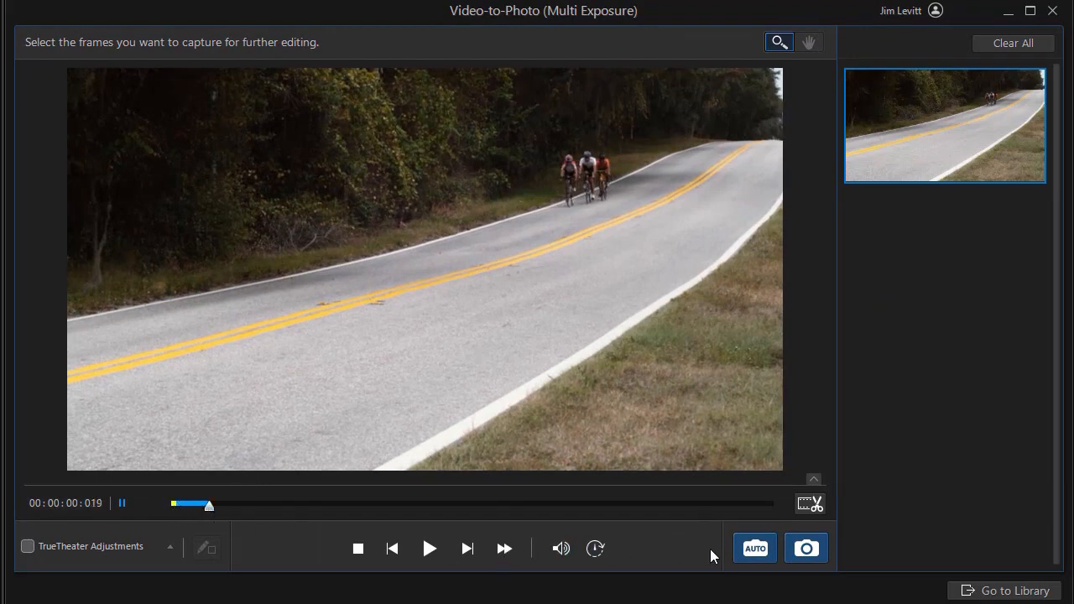
Step: Capture several frames of the riders while moving the playhead out to the five-second mark
{"action": "left_click", "coordinate": [806, 547]}
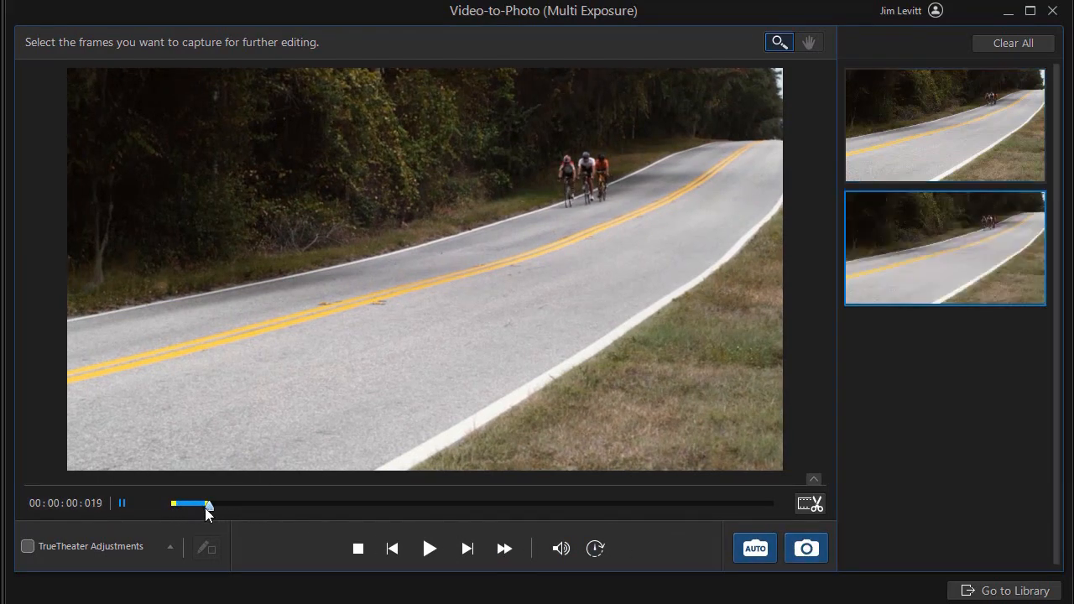
{"action": "left_click", "coordinate": [805, 547]}
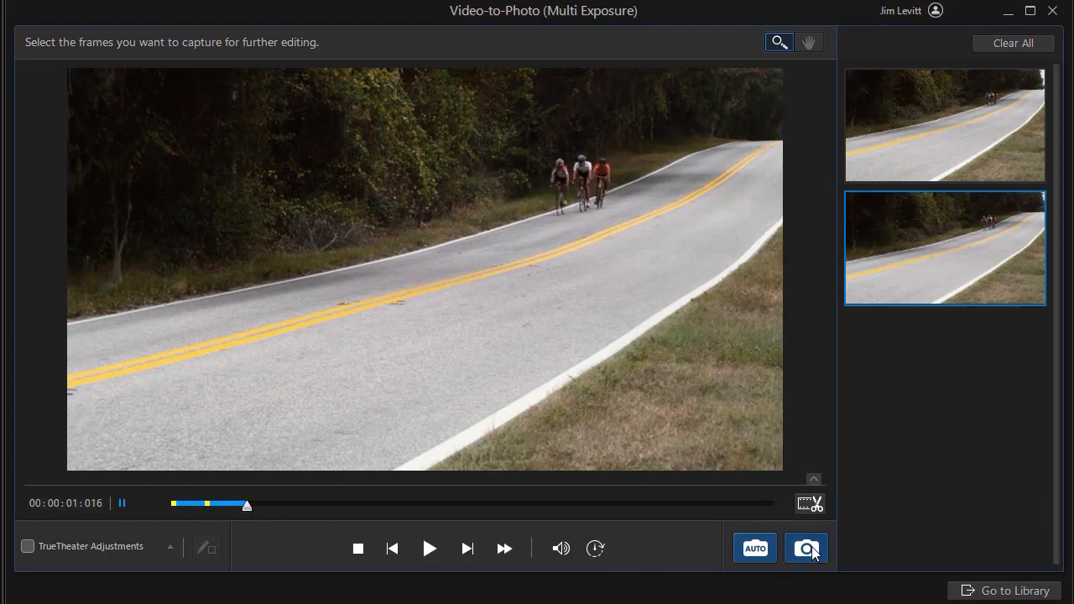
{"action": "left_click", "coordinate": [805, 547]}
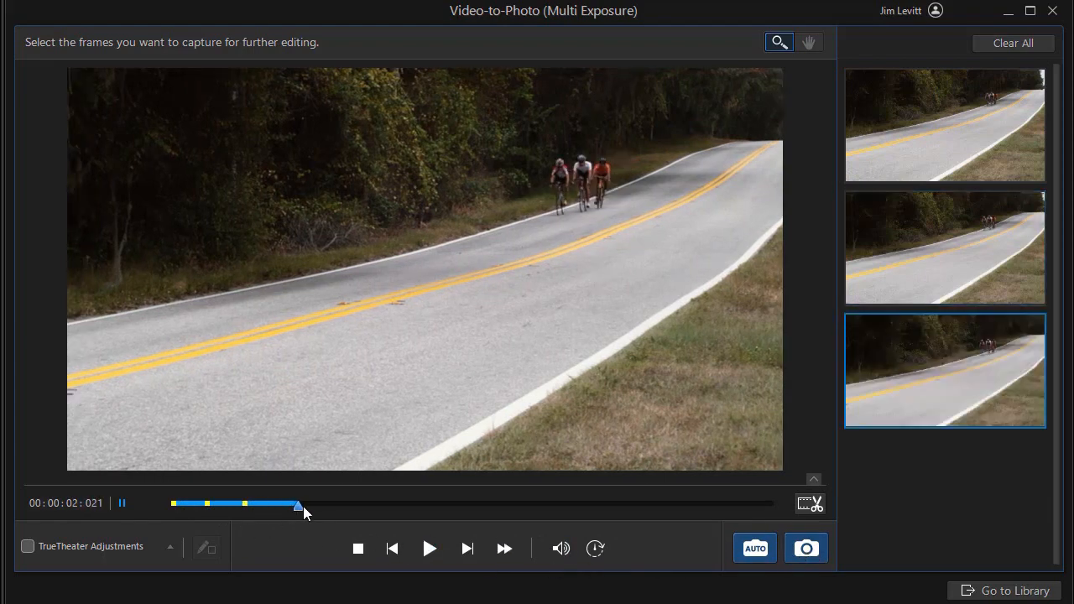
{"action": "left_click", "coordinate": [806, 547]}
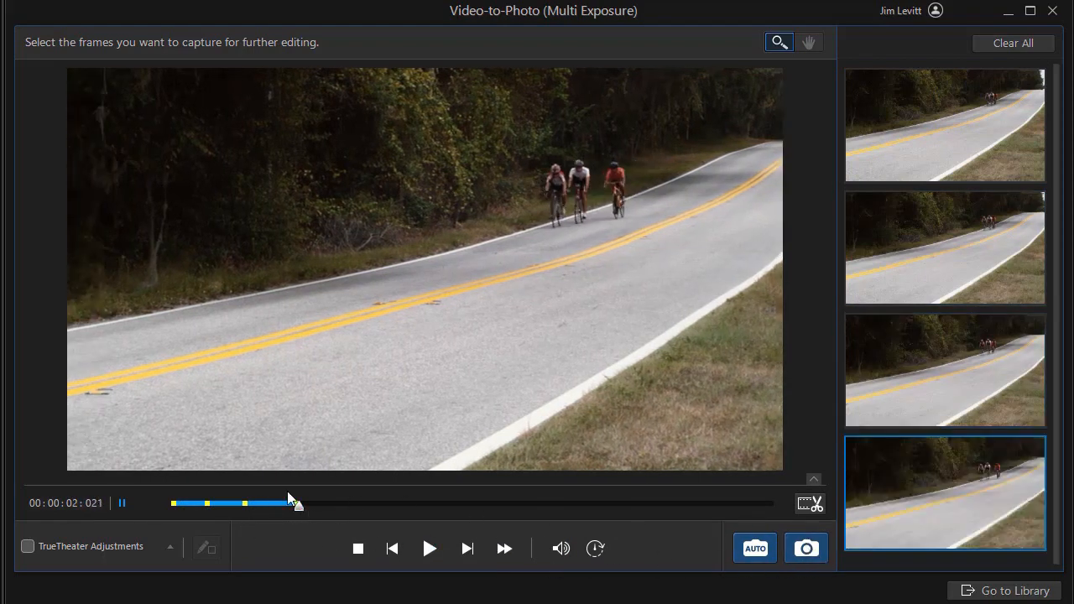
{"action": "left_click_drag", "start_coordinate": [294, 503], "coordinate": [350, 503]}
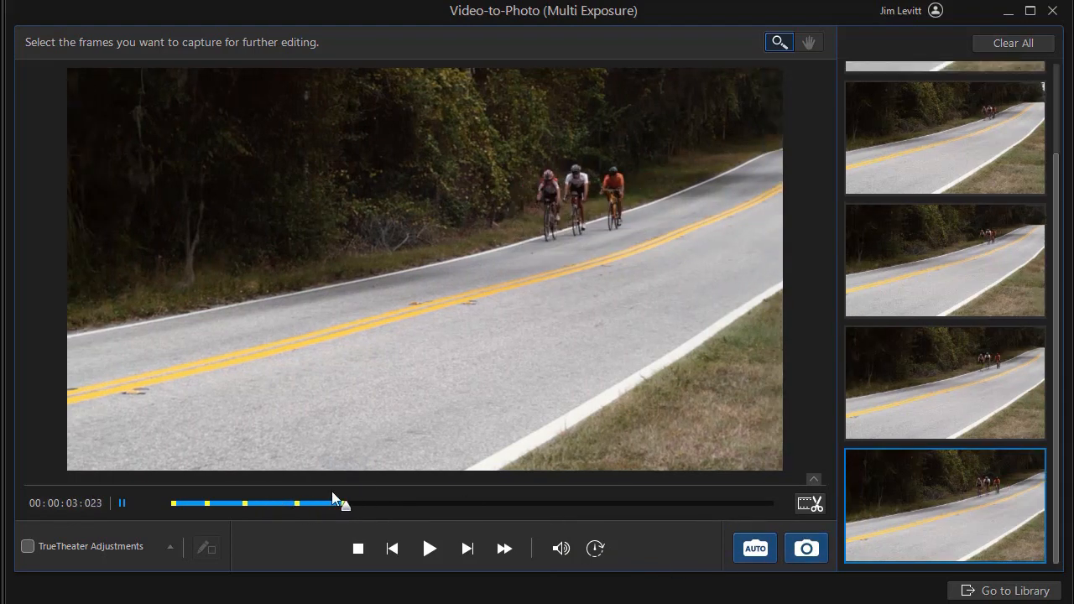
{"action": "left_click_drag", "start_coordinate": [336, 504], "coordinate": [406, 504]}
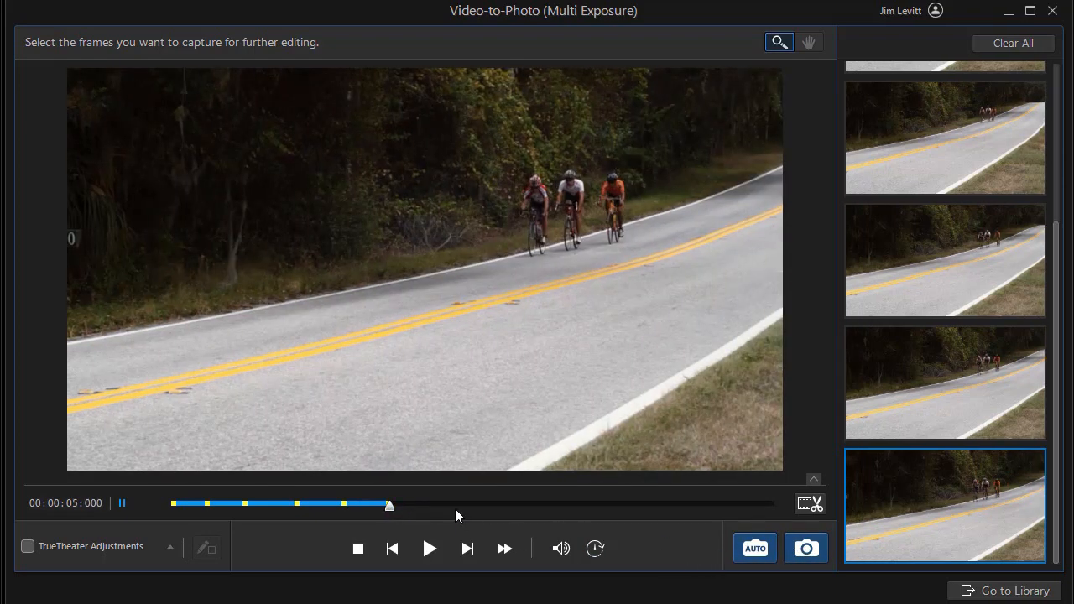
{"action": "mouse_move", "coordinate": [682, 550]}
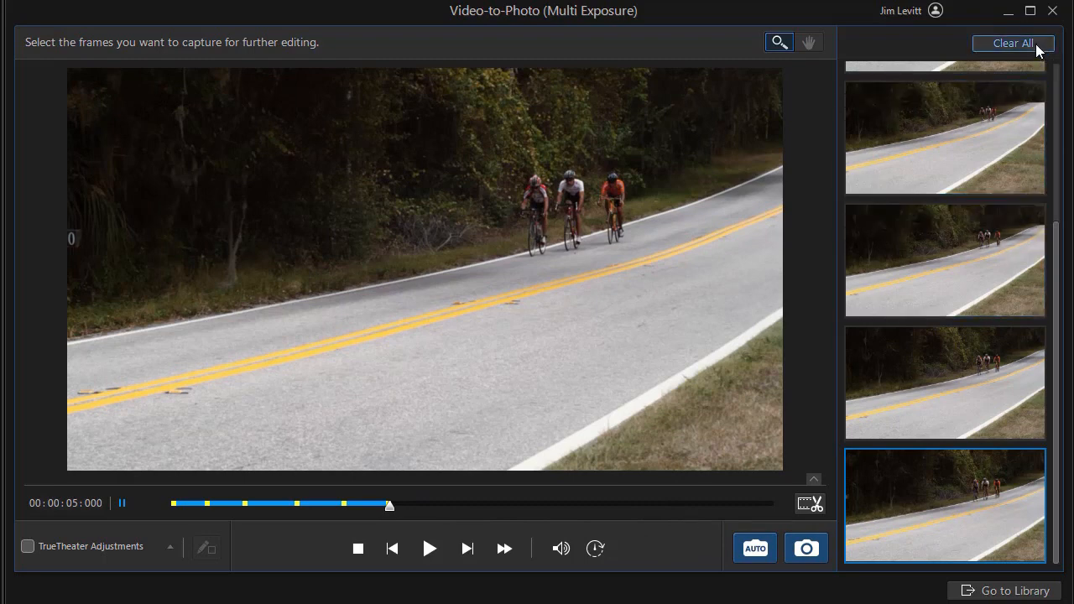
Step: Clear all captured frames from the panel
{"action": "left_click", "coordinate": [1014, 43]}
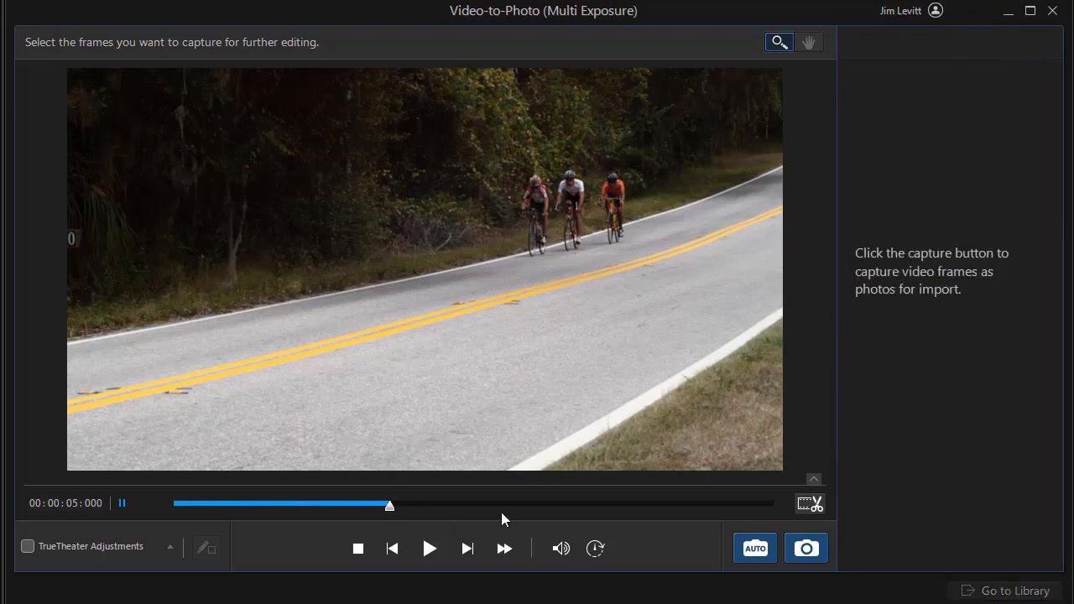
{"action": "mouse_move", "coordinate": [742, 513]}
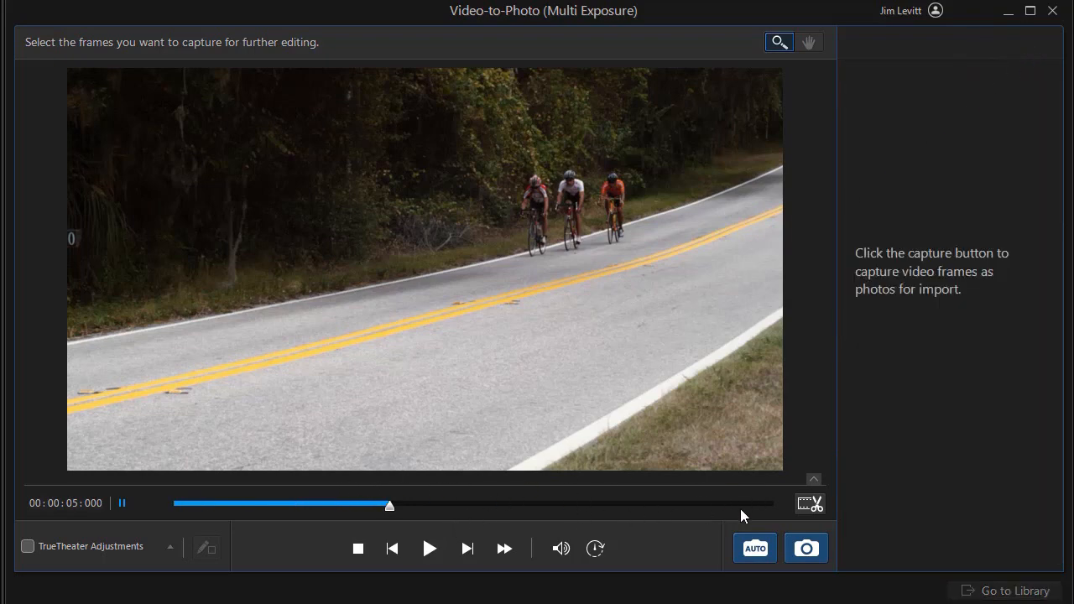
{"action": "mouse_move", "coordinate": [336, 339]}
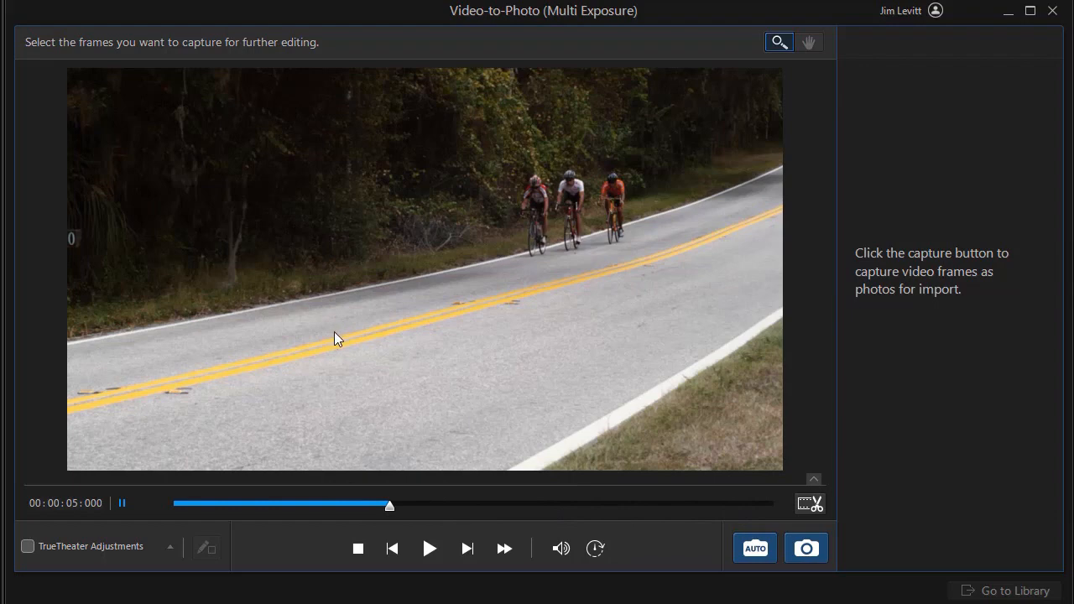
{"action": "mouse_move", "coordinate": [447, 304]}
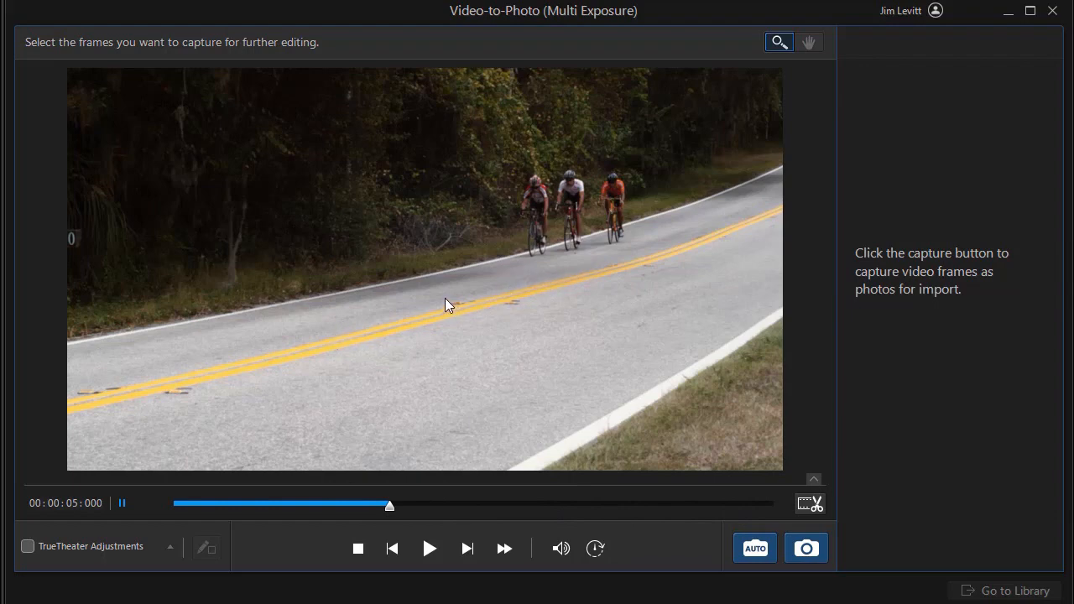
{"action": "mouse_move", "coordinate": [621, 480]}
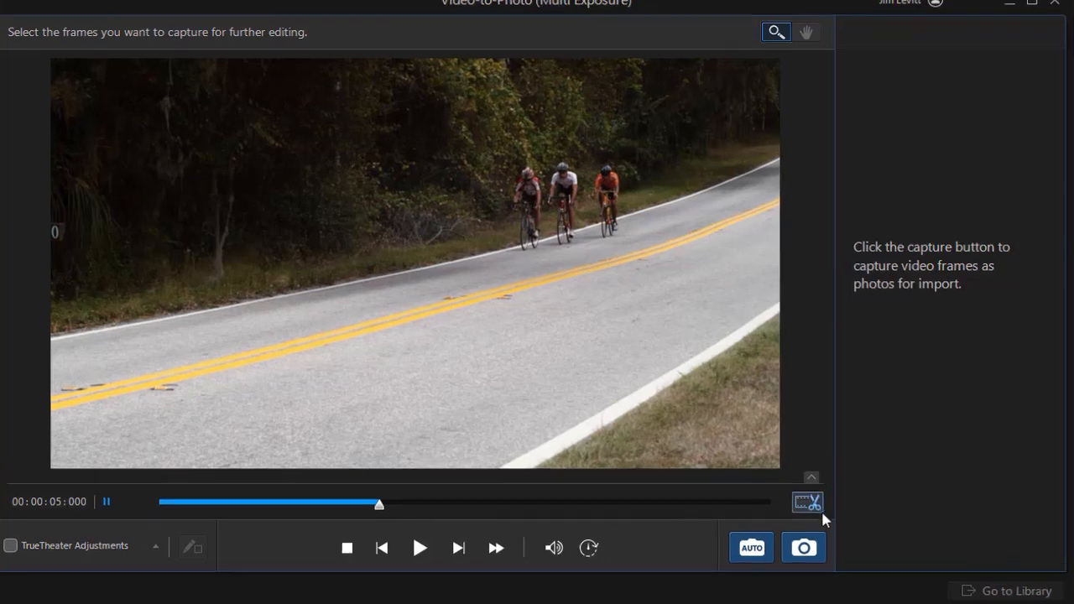
{"action": "mouse_move", "coordinate": [806, 502]}
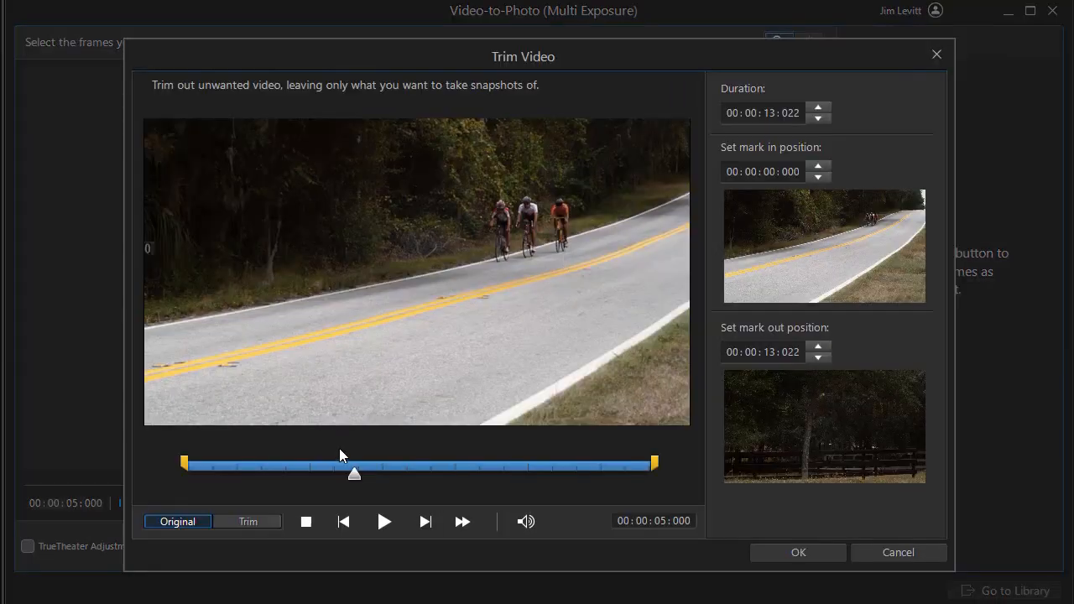
Step: Preview the clip from its start to where the cyclists approach the camera
{"action": "left_click_drag", "start_coordinate": [352, 473], "coordinate": [215, 473]}
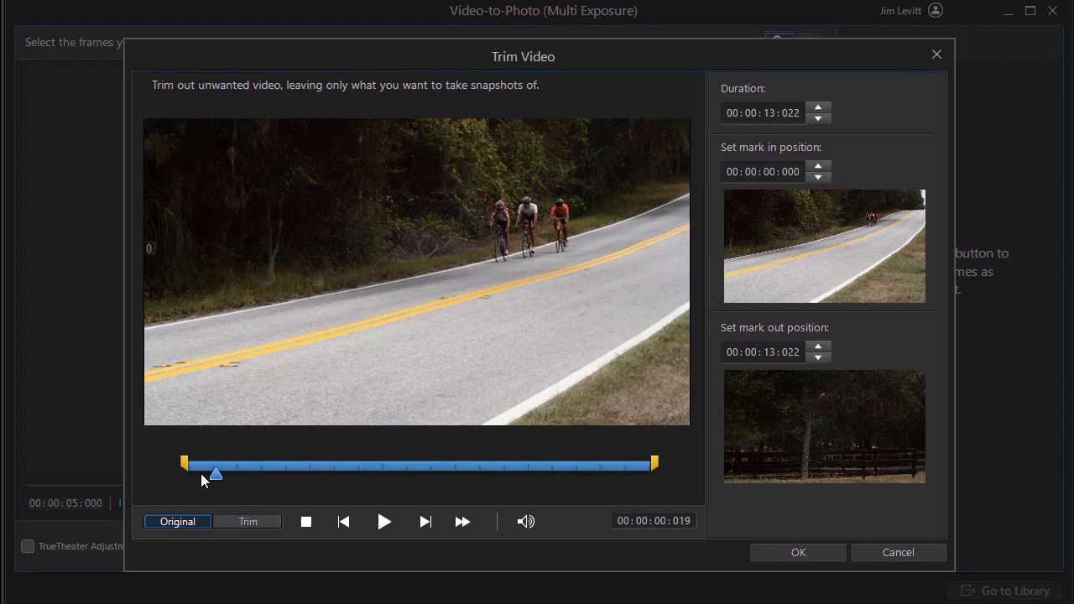
{"action": "left_click_drag", "start_coordinate": [215, 473], "coordinate": [185, 473]}
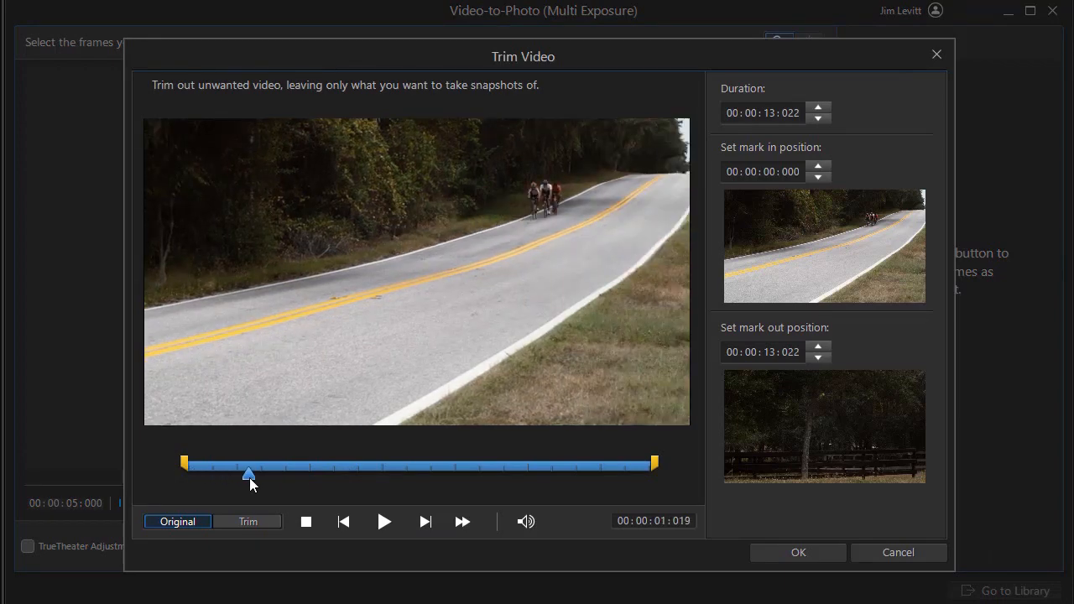
{"action": "left_click_drag", "start_coordinate": [248, 474], "coordinate": [413, 473]}
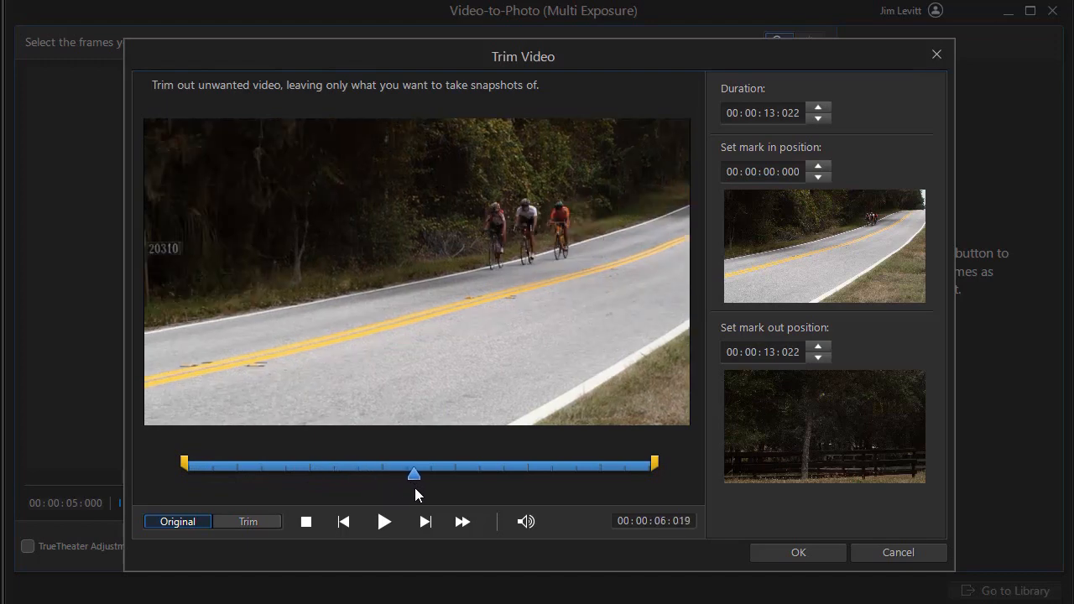
{"action": "left_click_drag", "start_coordinate": [413, 474], "coordinate": [478, 473]}
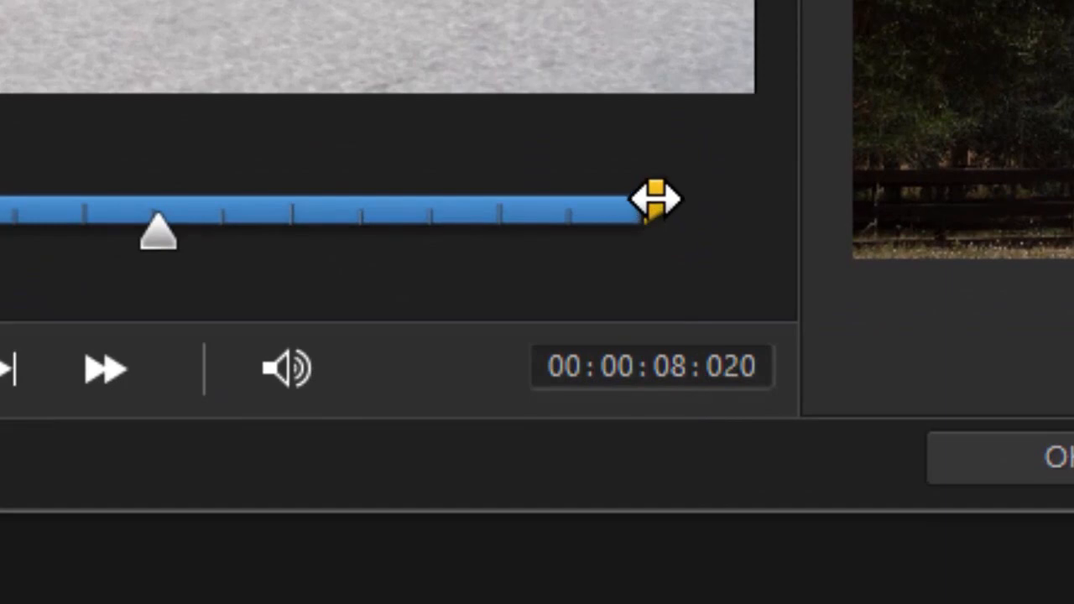
Step: Trim the clip's end back to 00:00:08:020 and apply the trim
{"action": "left_click_drag", "start_coordinate": [651, 198], "coordinate": [154, 198]}
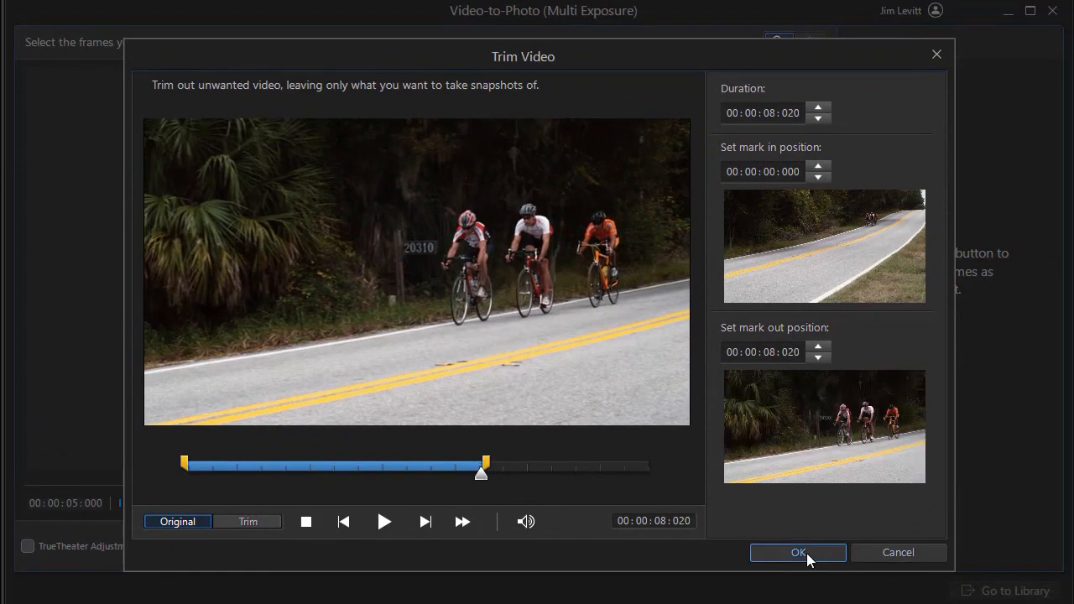
{"action": "left_click", "coordinate": [798, 553]}
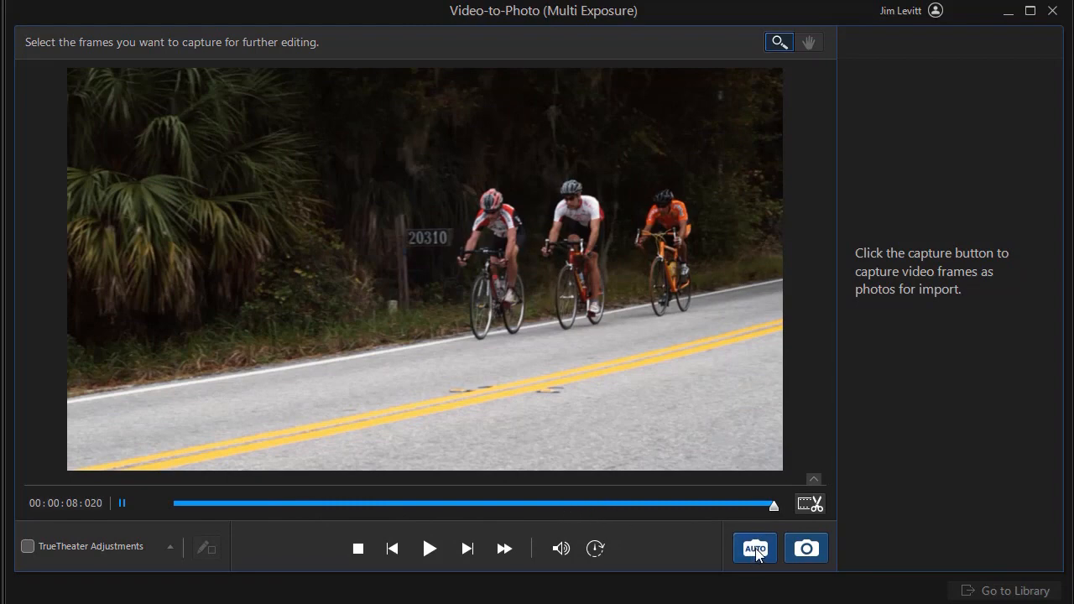
Step: Bring up the Auto Capture Settings for the trimmed clip
{"action": "left_click", "coordinate": [756, 547]}
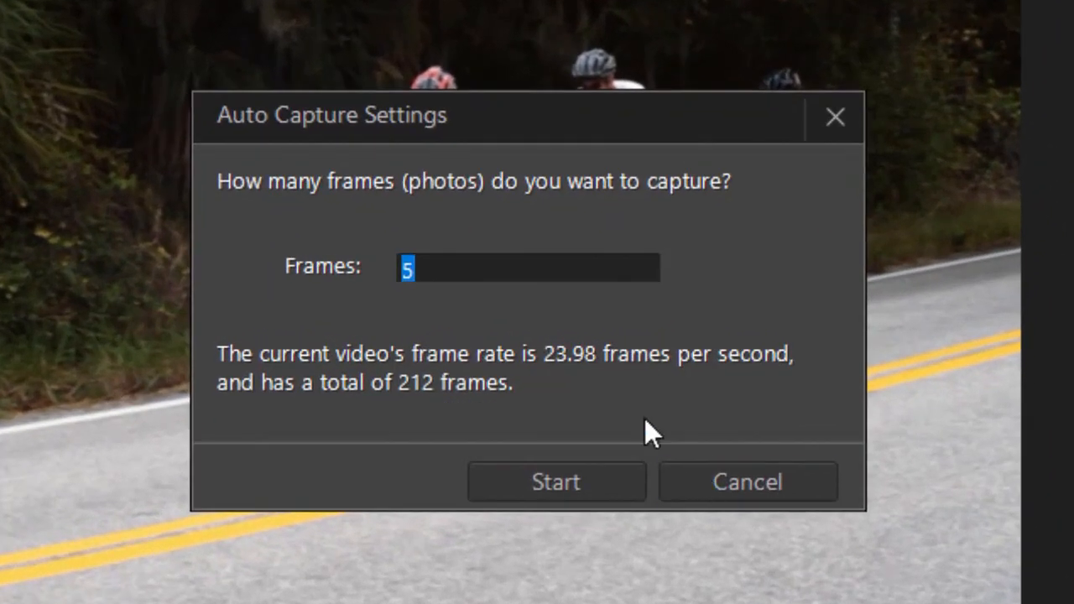
{"action": "mouse_move", "coordinate": [537, 352]}
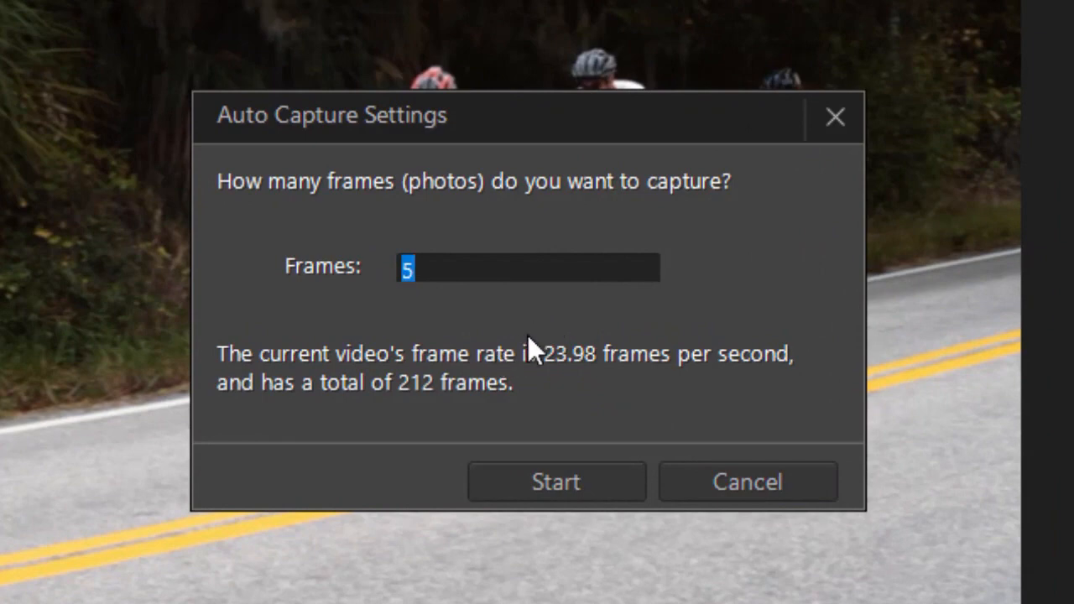
Step: Set Auto Capture to 10 frames and start capturing across the trimmed clip
{"action": "type", "text": "10"}
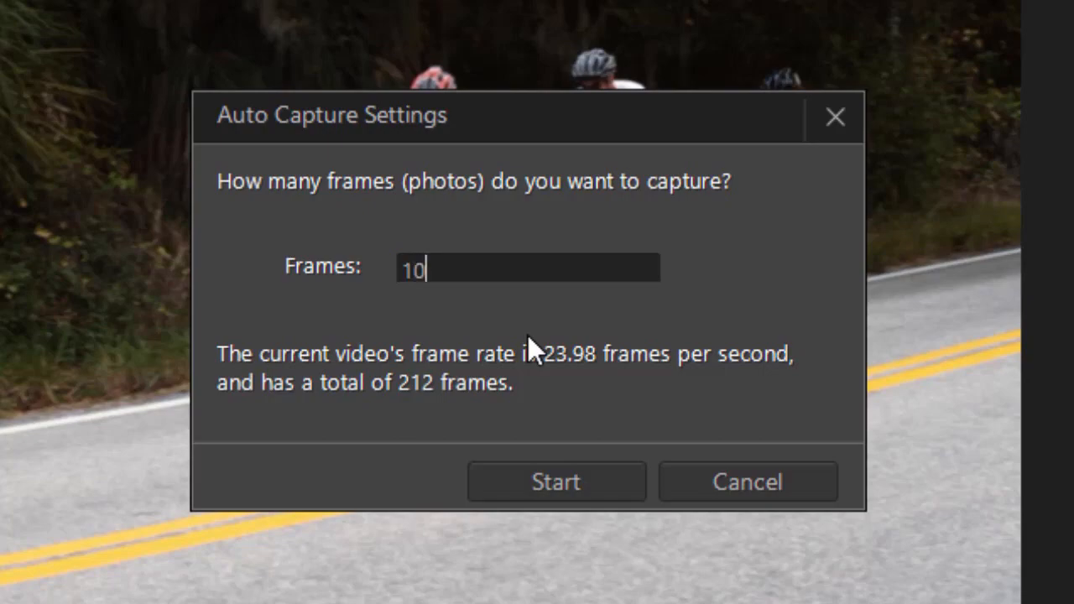
{"action": "left_click", "coordinate": [556, 480]}
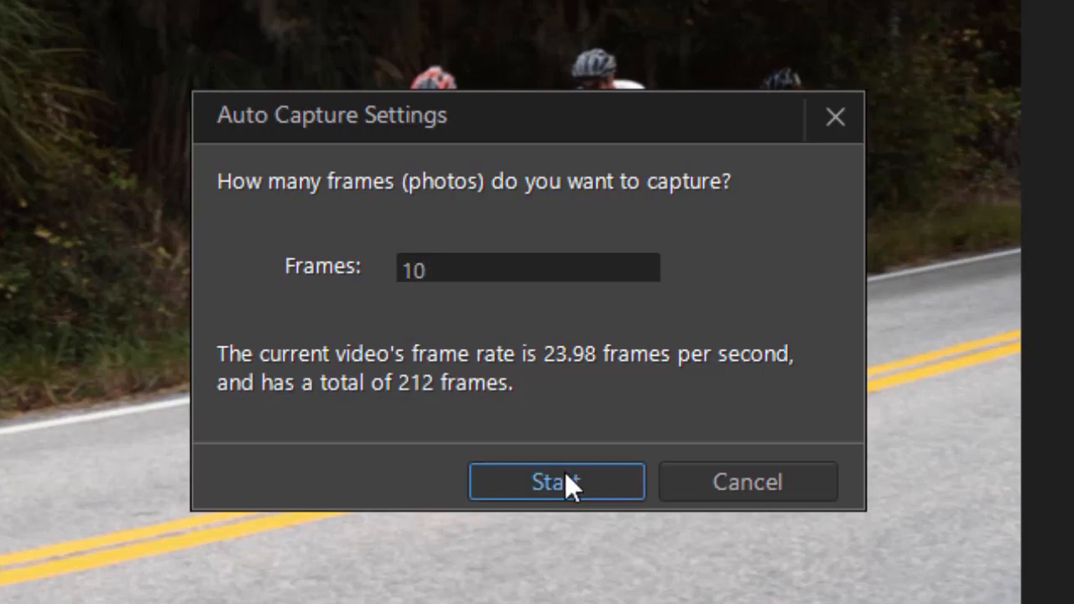
{"action": "left_click", "coordinate": [557, 481]}
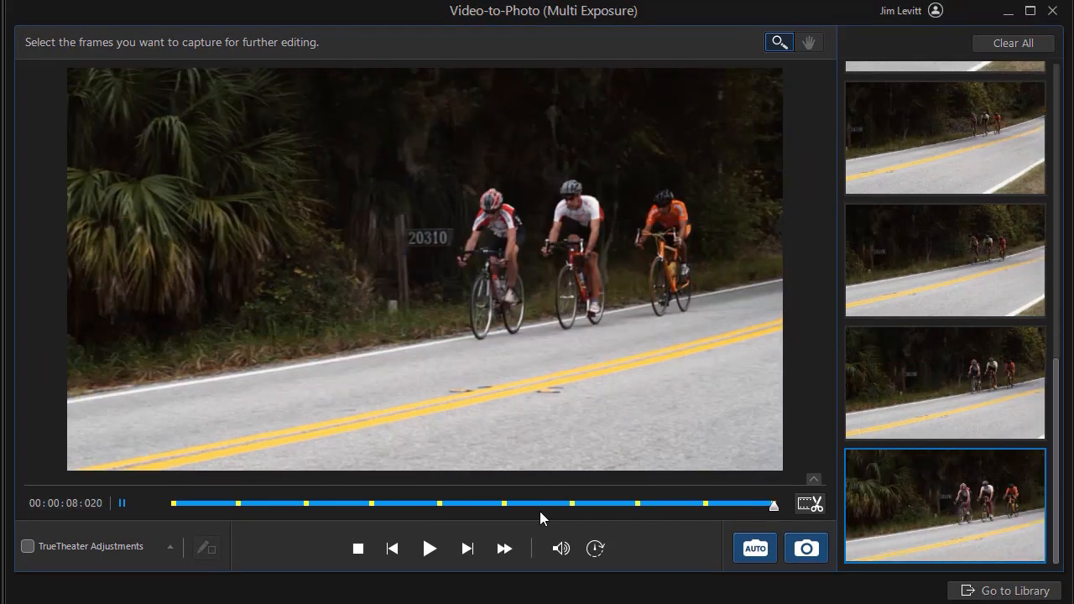
{"action": "mouse_move", "coordinate": [504, 433]}
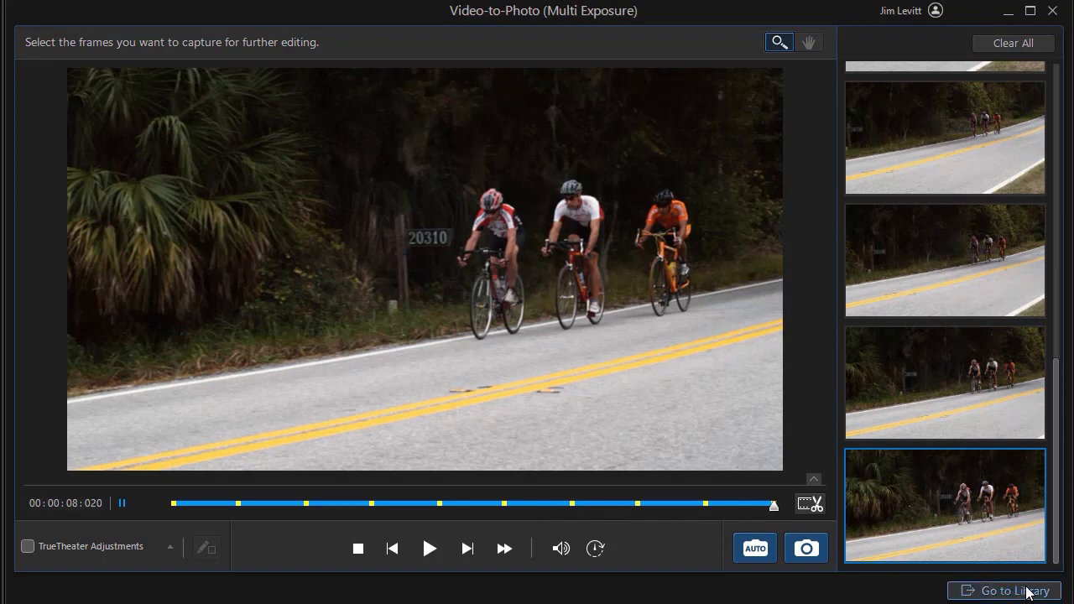
{"action": "mouse_move", "coordinate": [1015, 591]}
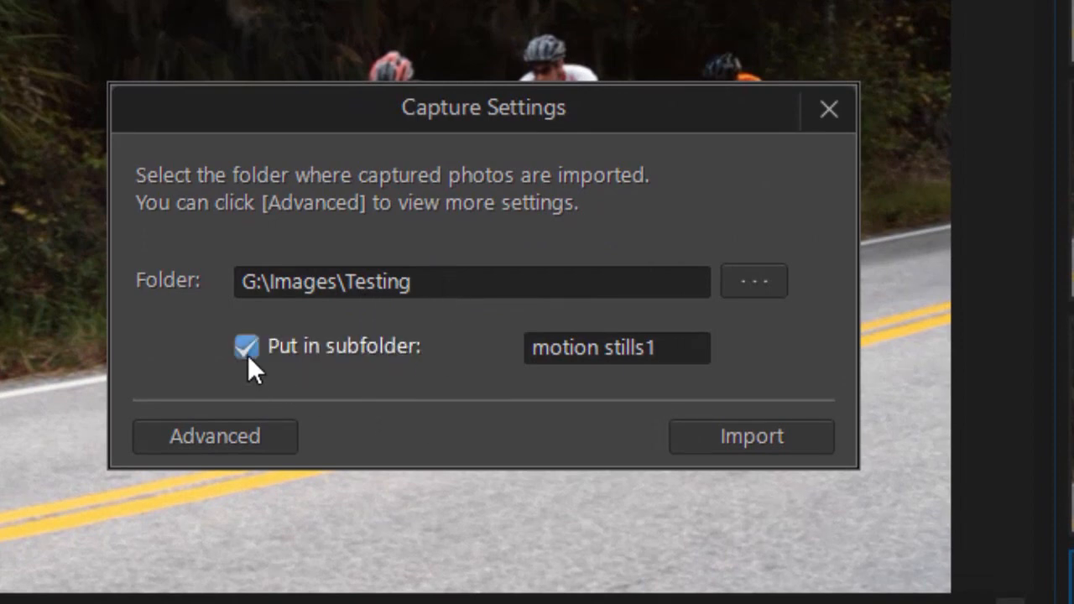
Step: Keep Put in subfolder checked and expand Advanced to confirm the JPEG file format
{"action": "left_click", "coordinate": [245, 346]}
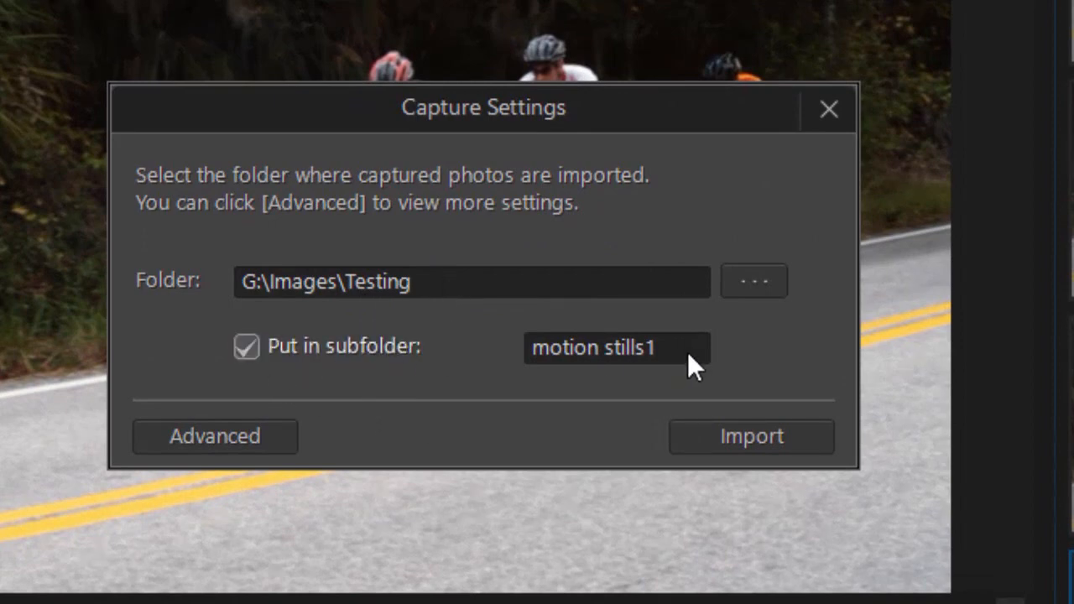
{"action": "mouse_move", "coordinate": [752, 355]}
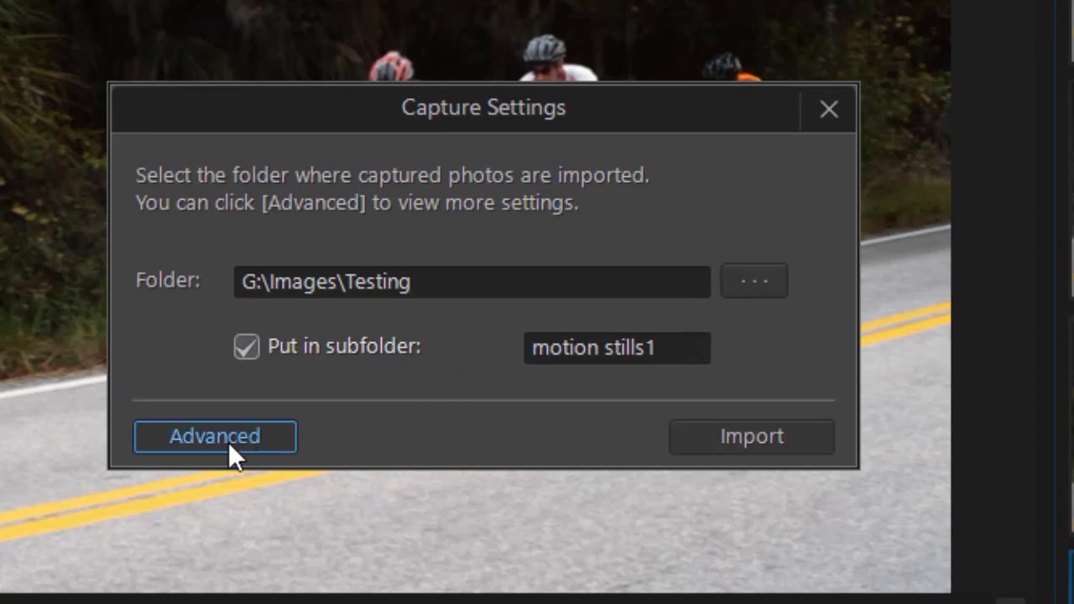
{"action": "left_click", "coordinate": [215, 436]}
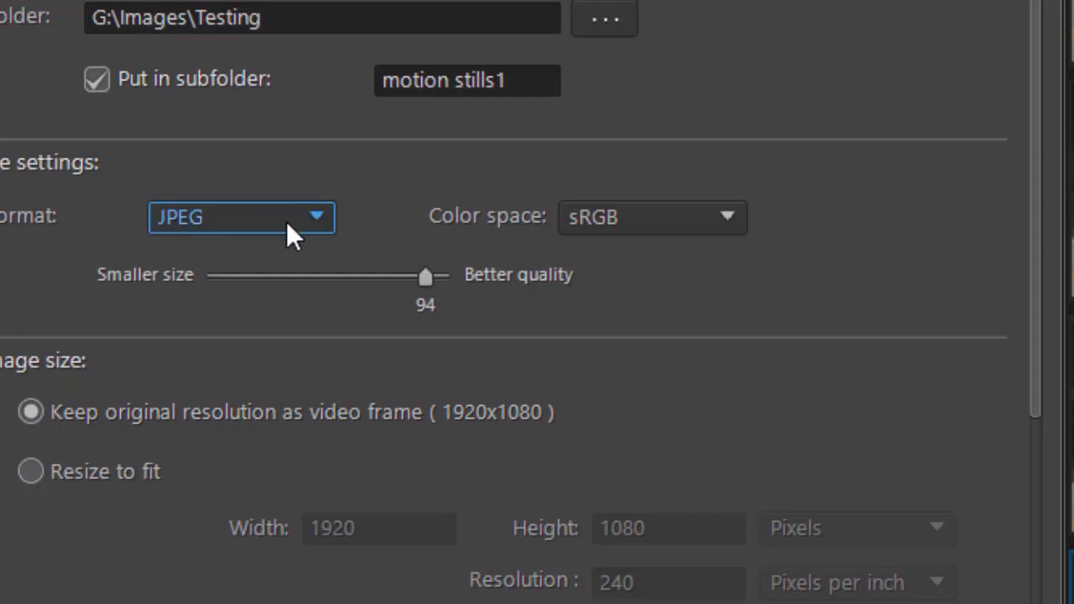
{"action": "left_click", "coordinate": [241, 217]}
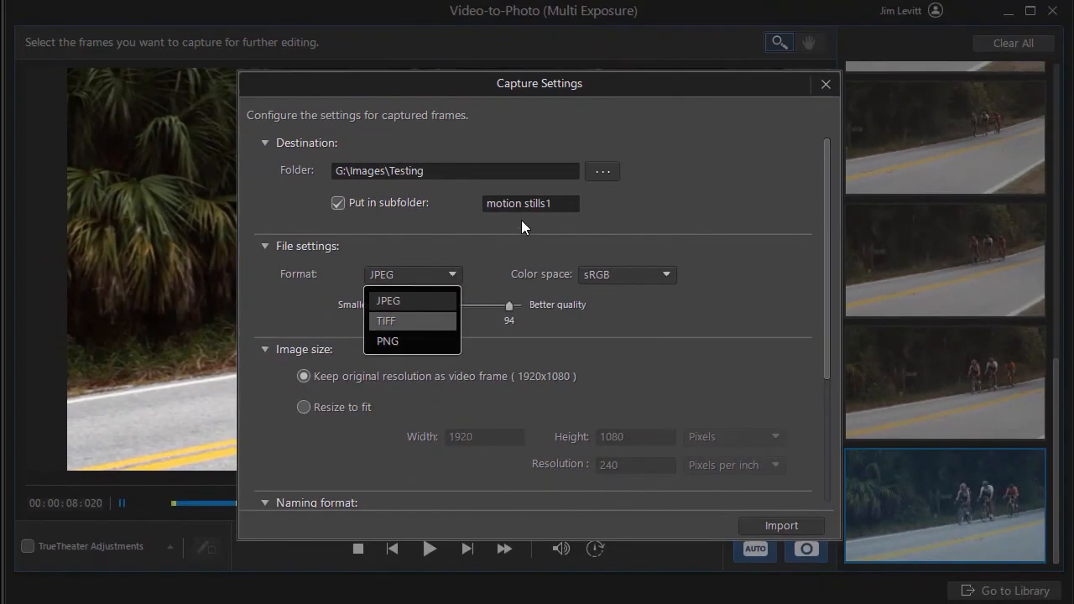
{"action": "mouse_move", "coordinate": [784, 531]}
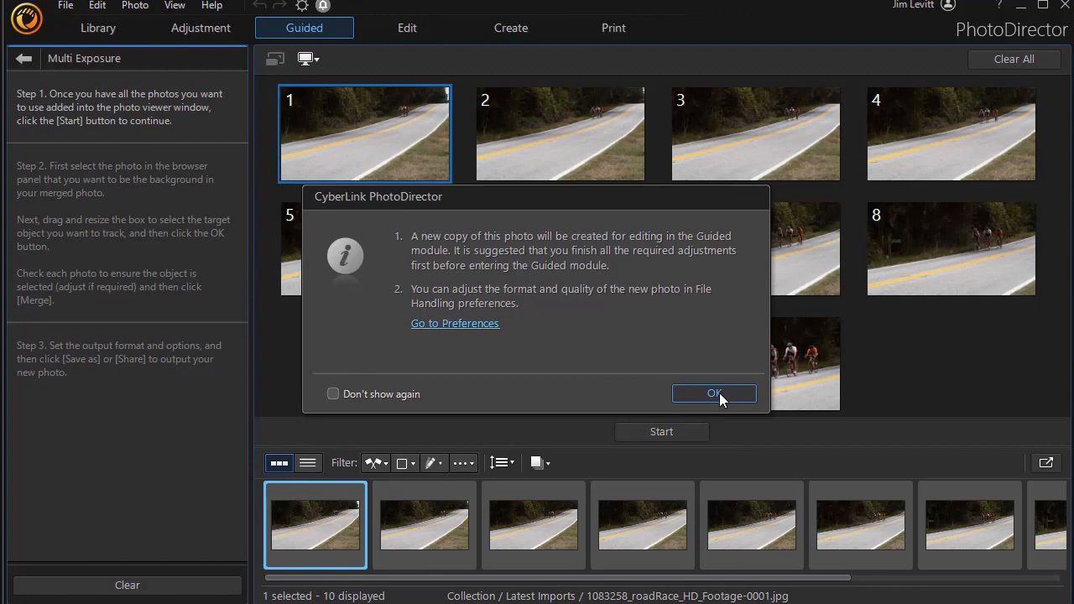
Step: Dismiss the notice about editing copies in Guided Multi Exposure
{"action": "left_click", "coordinate": [715, 392]}
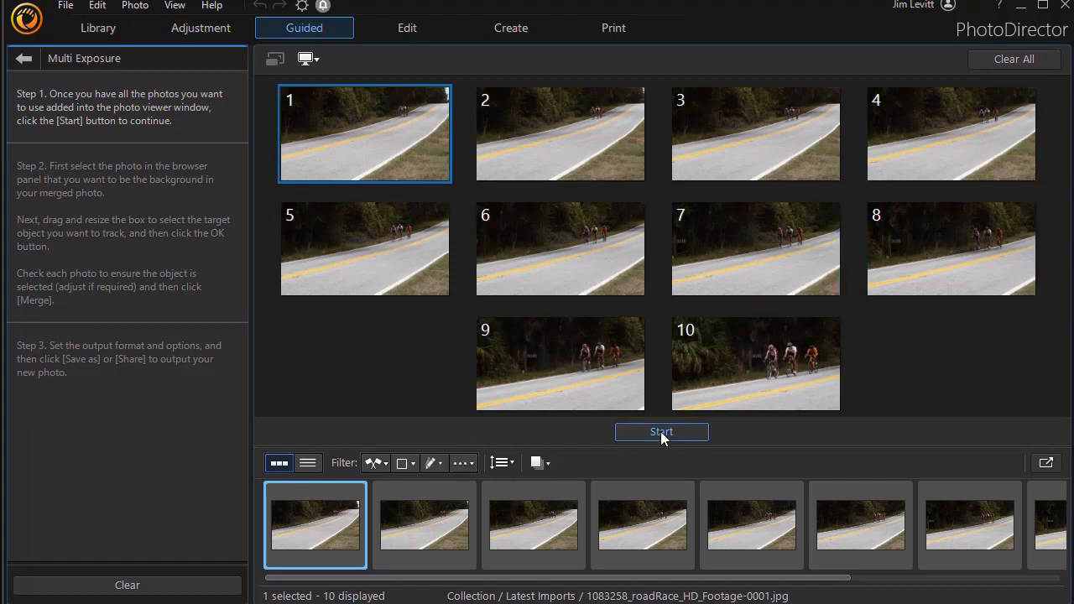
Step: Fit the tracking box around the distant cyclists and run detection across all ten photos
{"action": "left_click", "coordinate": [661, 432]}
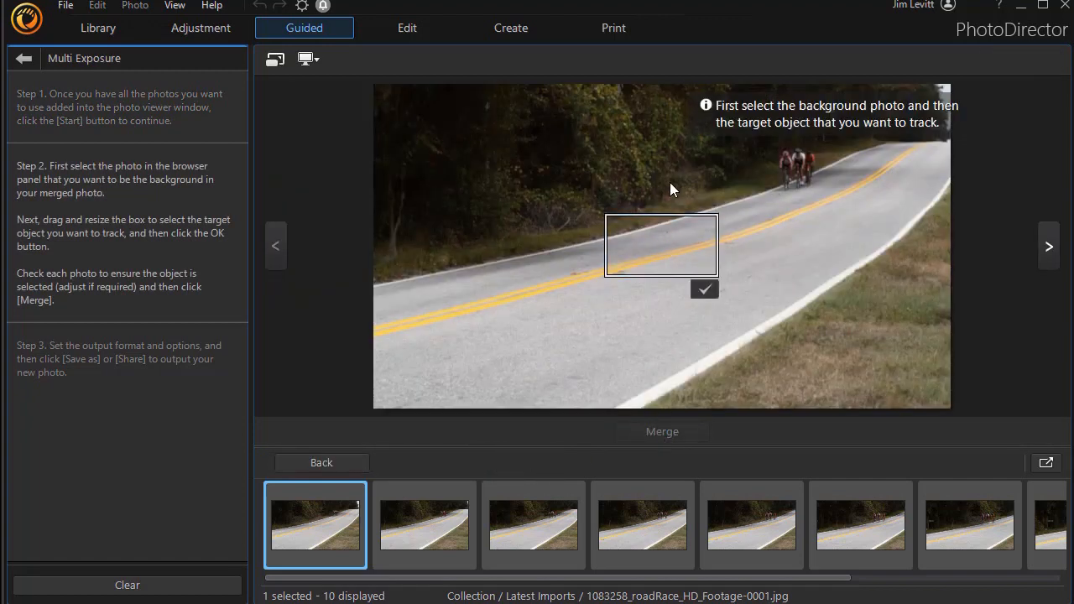
{"action": "left_click_drag", "start_coordinate": [661, 245], "coordinate": [787, 168]}
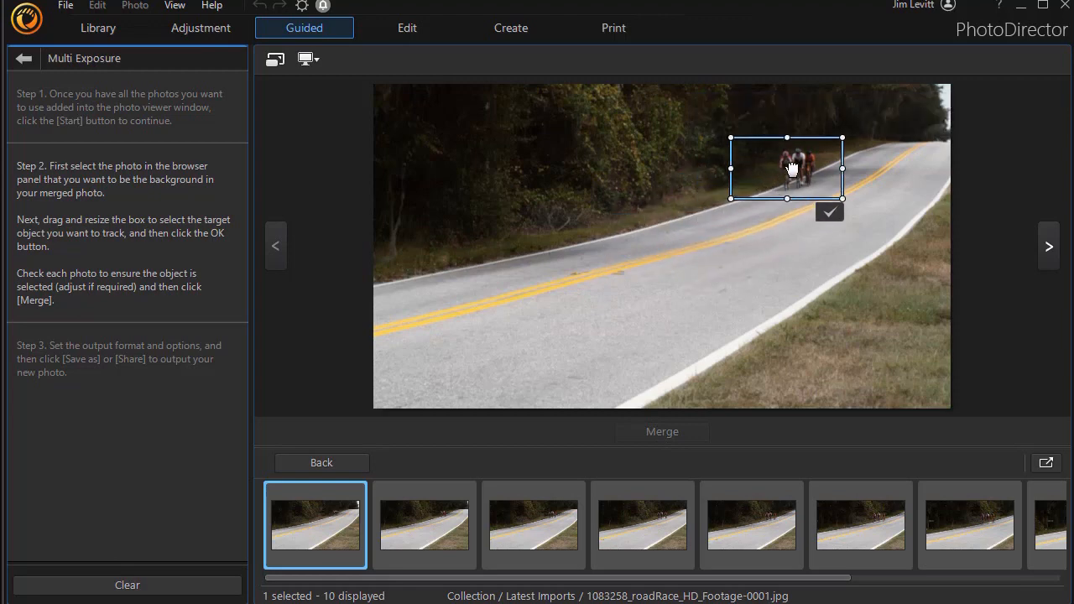
{"action": "left_click_drag", "start_coordinate": [787, 168], "coordinate": [799, 164]}
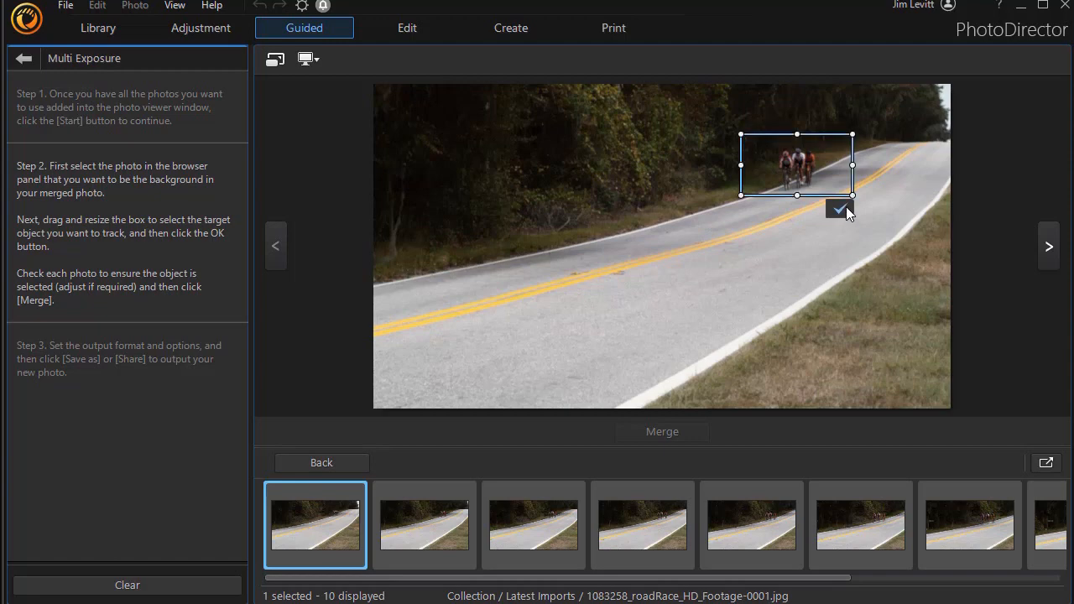
{"action": "mouse_move", "coordinate": [840, 209]}
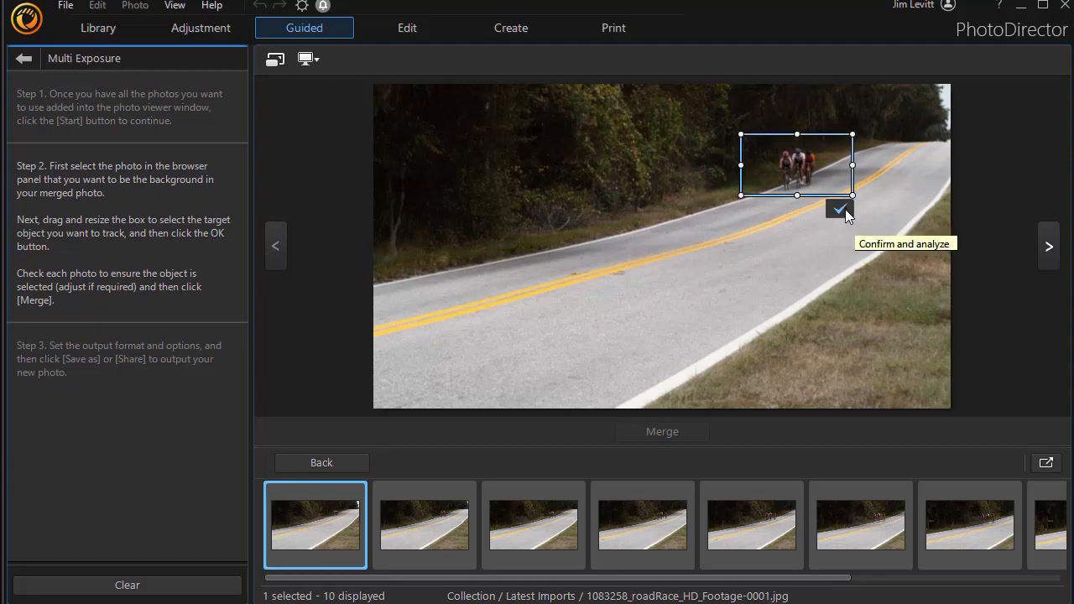
{"action": "left_click", "coordinate": [840, 210]}
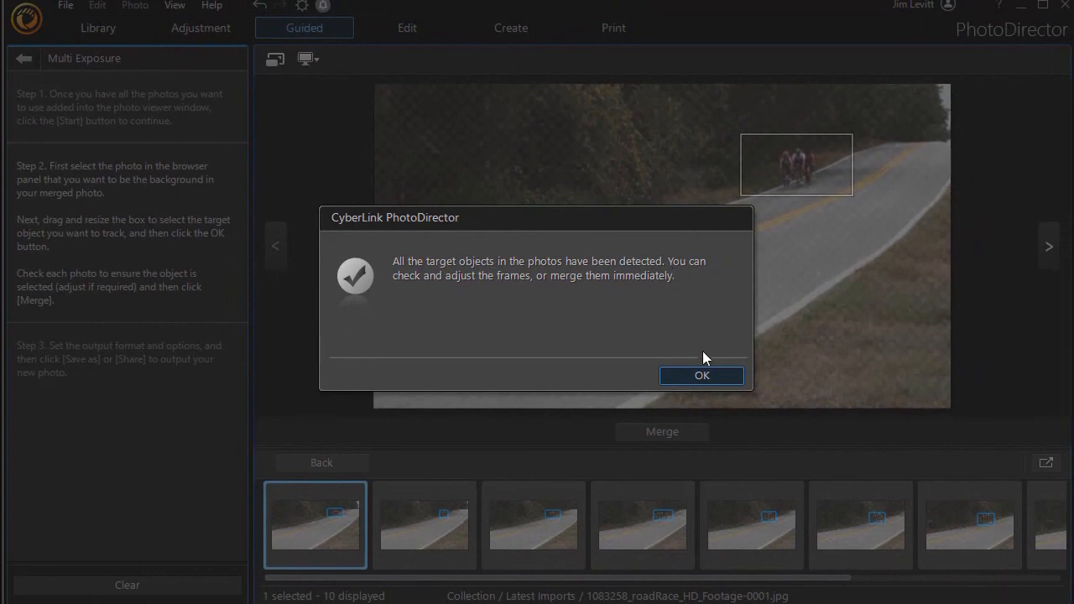
{"action": "left_click", "coordinate": [702, 376]}
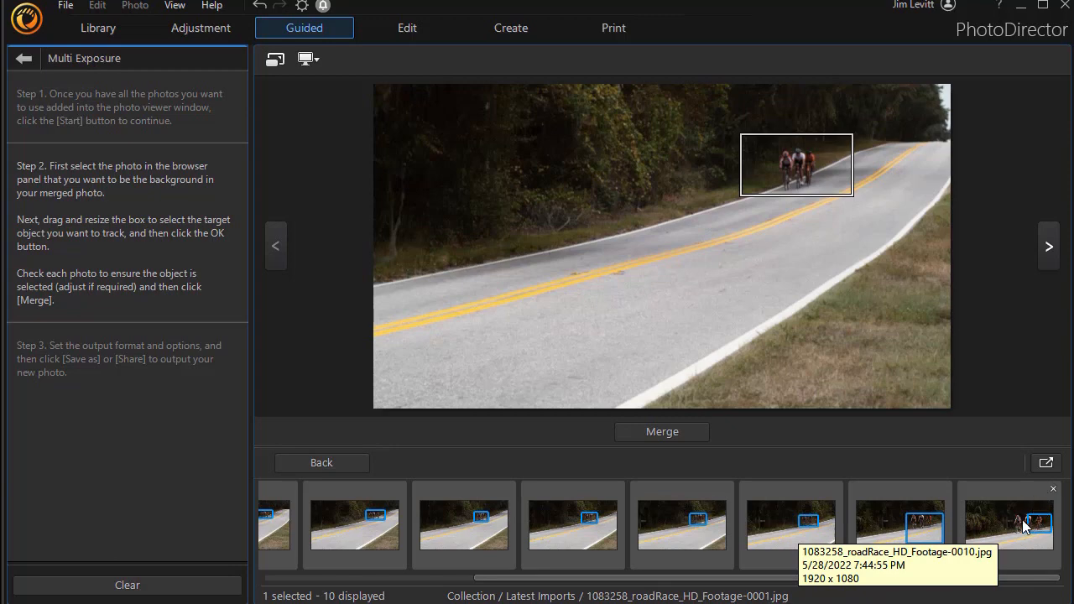
{"action": "mouse_move", "coordinate": [1014, 527]}
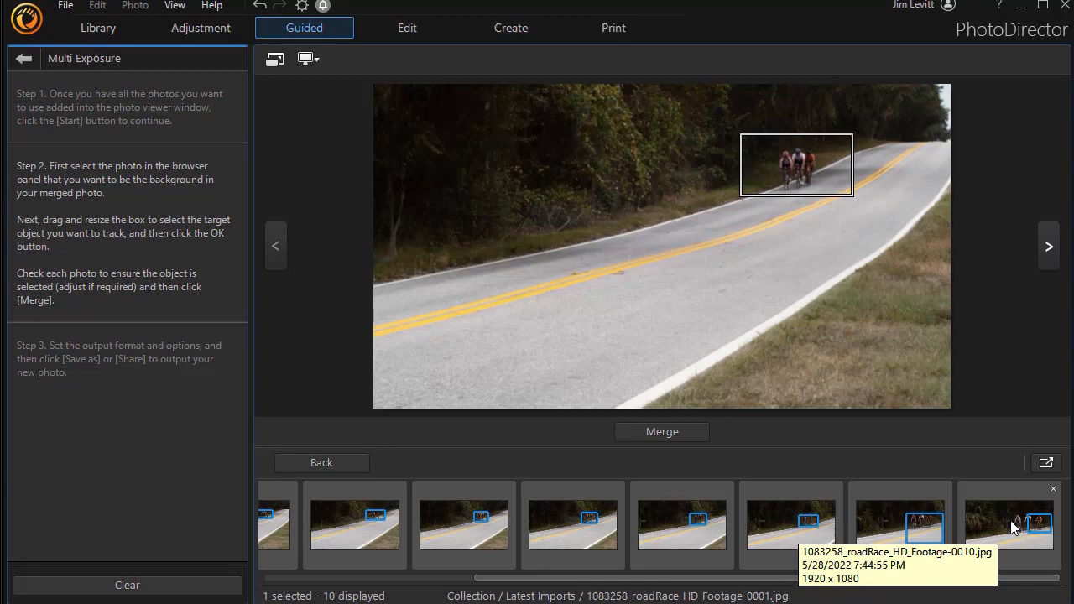
{"action": "mouse_move", "coordinate": [718, 480]}
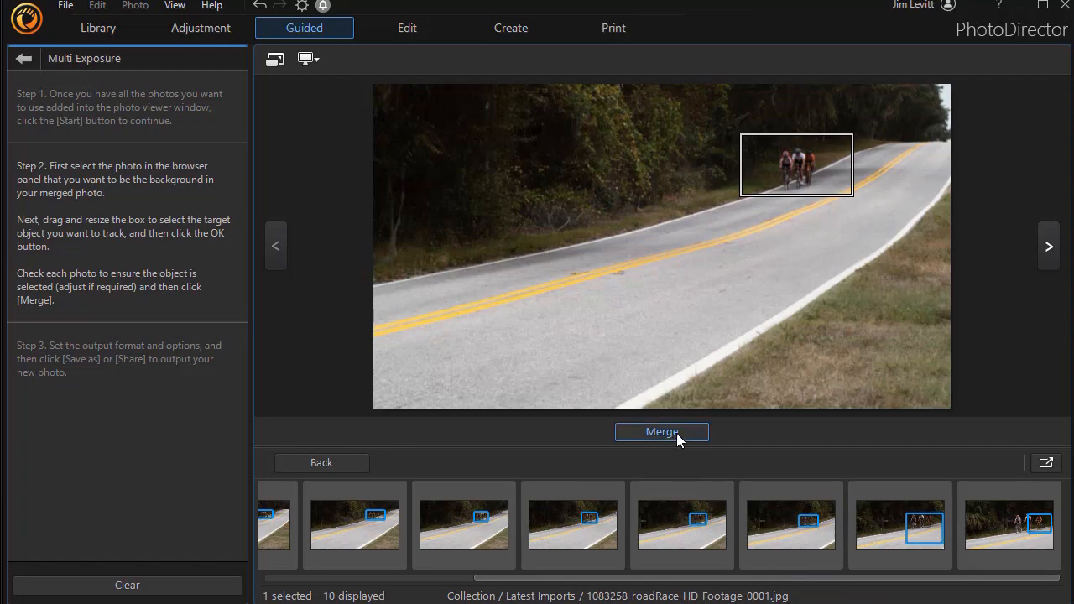
Step: Step through the captured frames confirming the tracking box encloses the riders on each
{"action": "left_click", "coordinate": [1049, 245]}
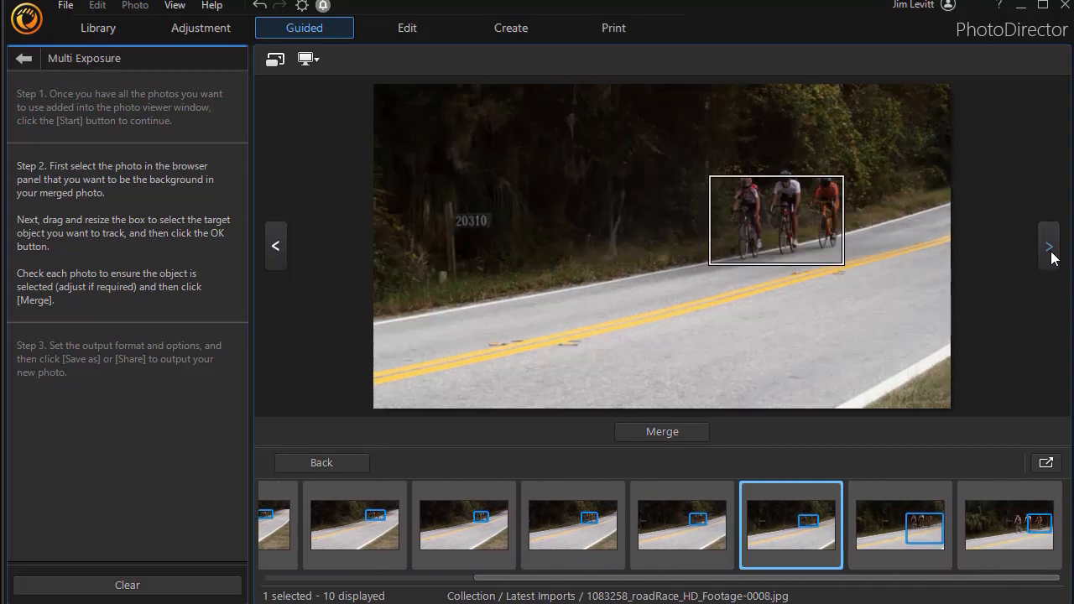
{"action": "left_click", "coordinate": [1047, 245]}
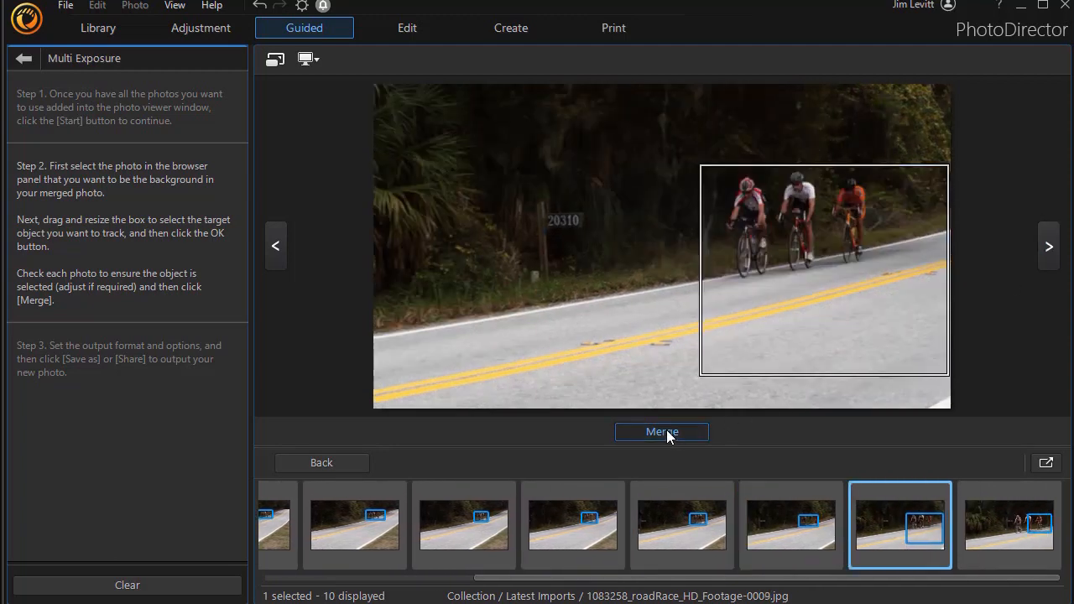
Step: Merge the ten tracked frames into a multi-exposure still with normal blending
{"action": "left_click", "coordinate": [661, 431]}
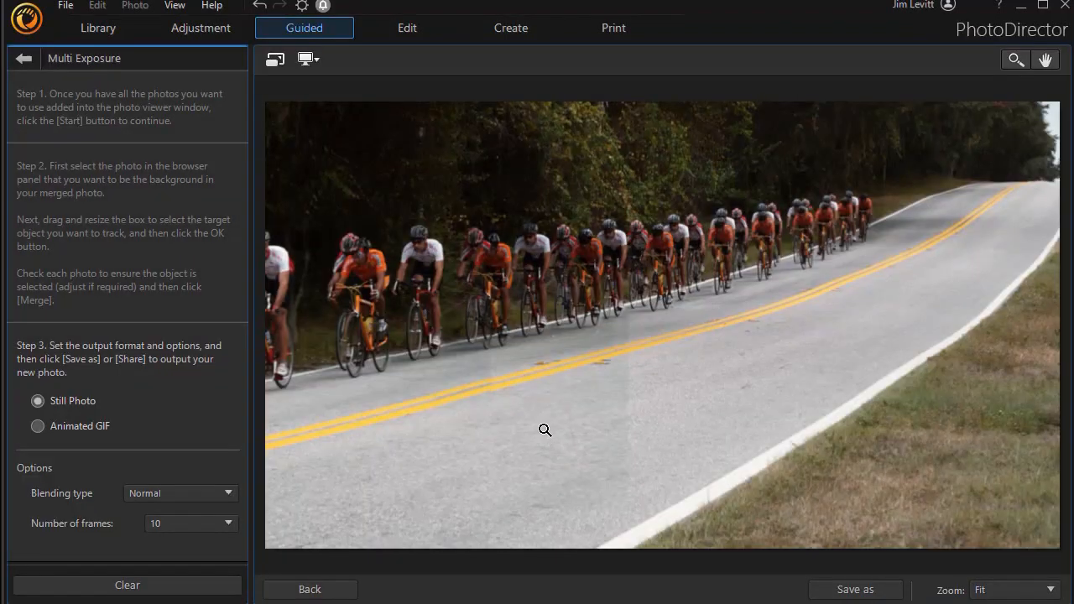
{"action": "mouse_move", "coordinate": [361, 376]}
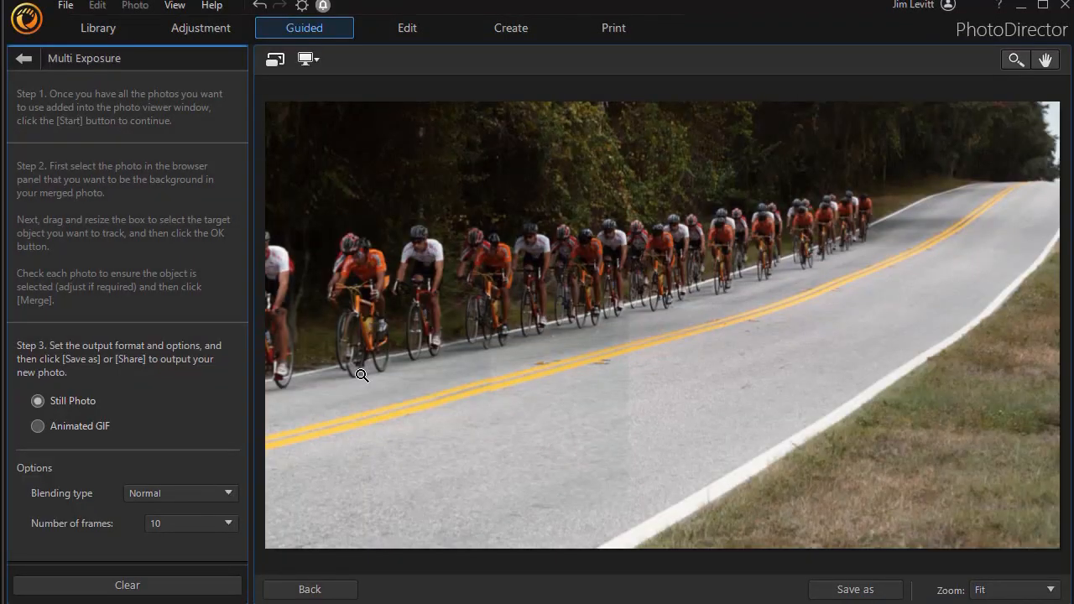
{"action": "mouse_move", "coordinate": [780, 282]}
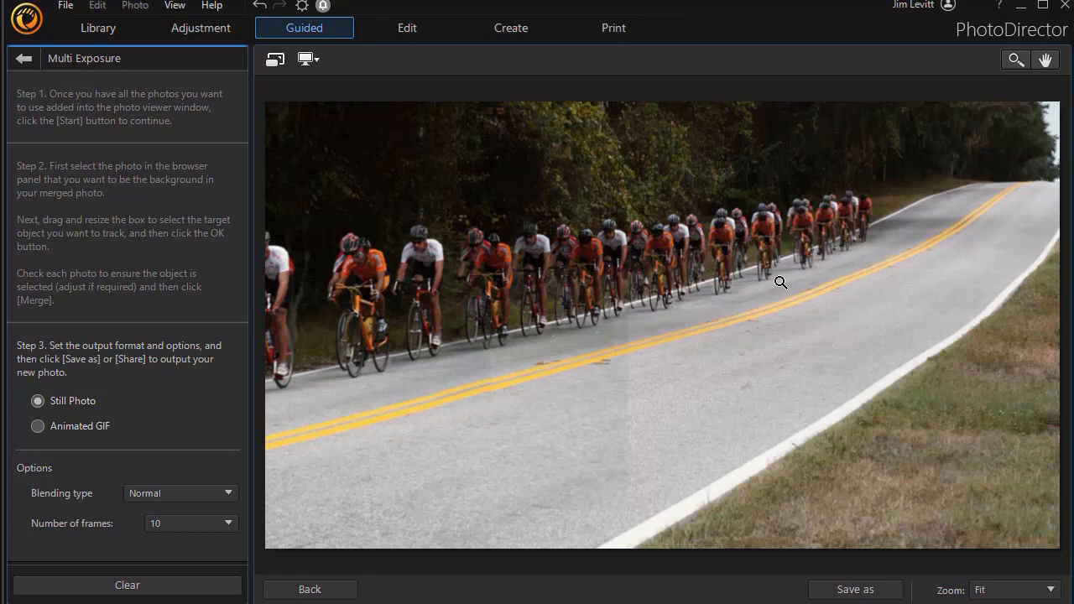
{"action": "mouse_move", "coordinate": [353, 377]}
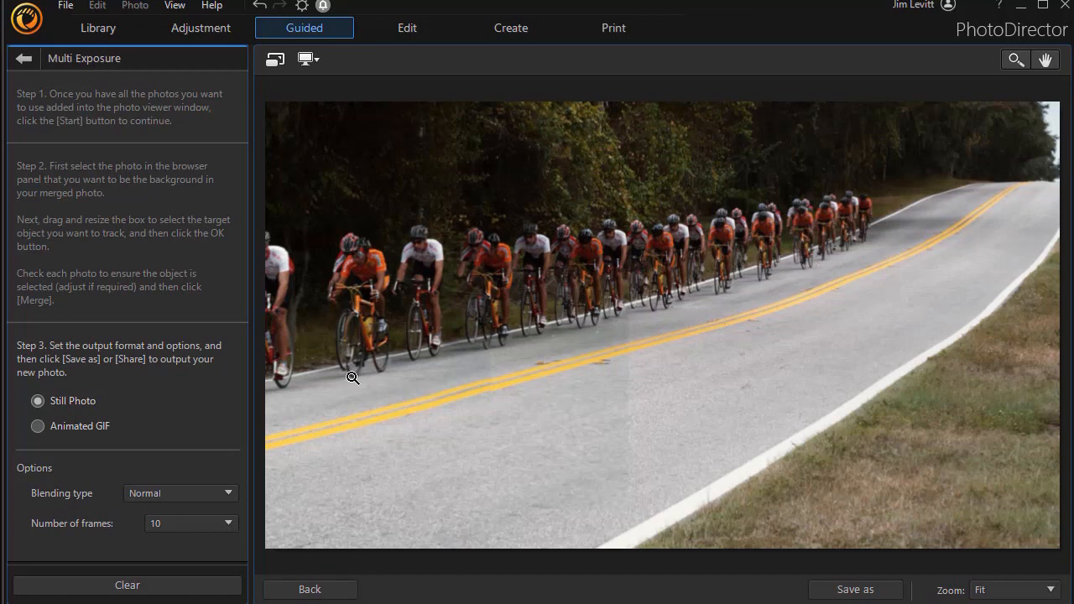
{"action": "mouse_move", "coordinate": [482, 249]}
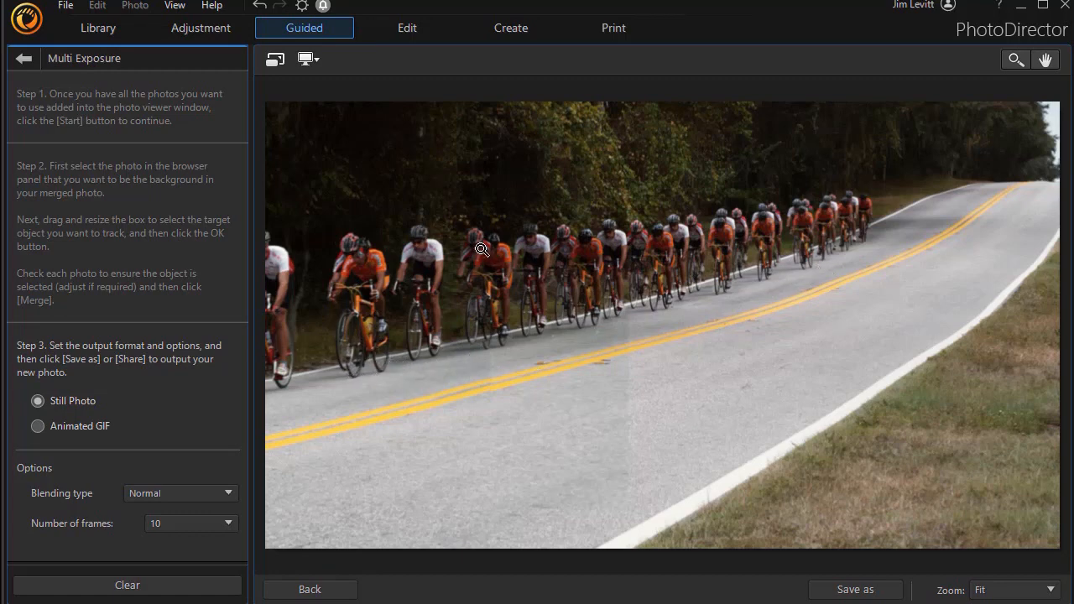
{"action": "mouse_move", "coordinate": [413, 292]}
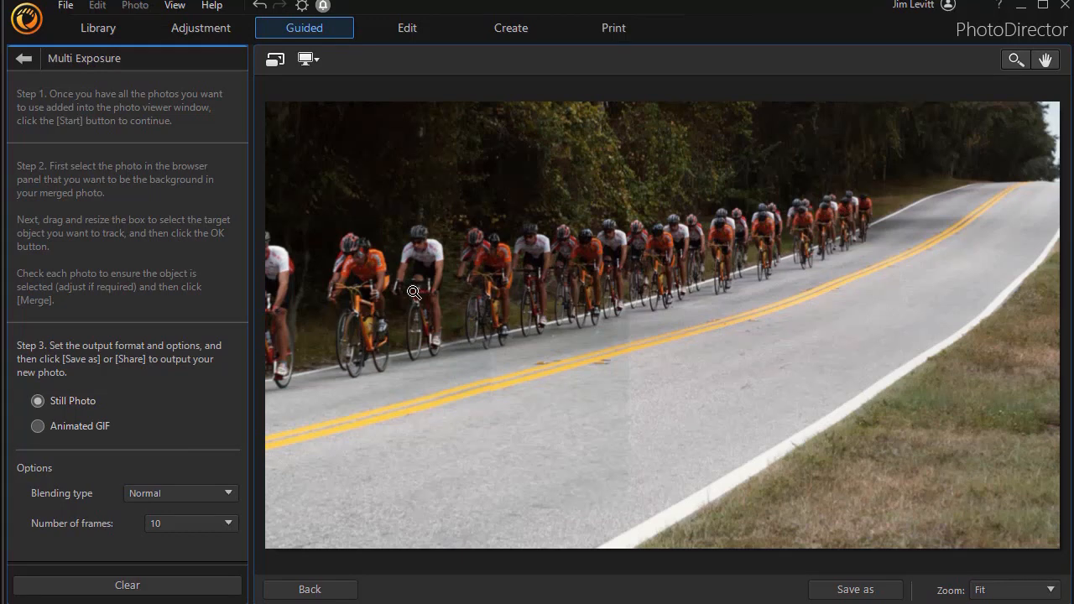
{"action": "mouse_move", "coordinate": [208, 426]}
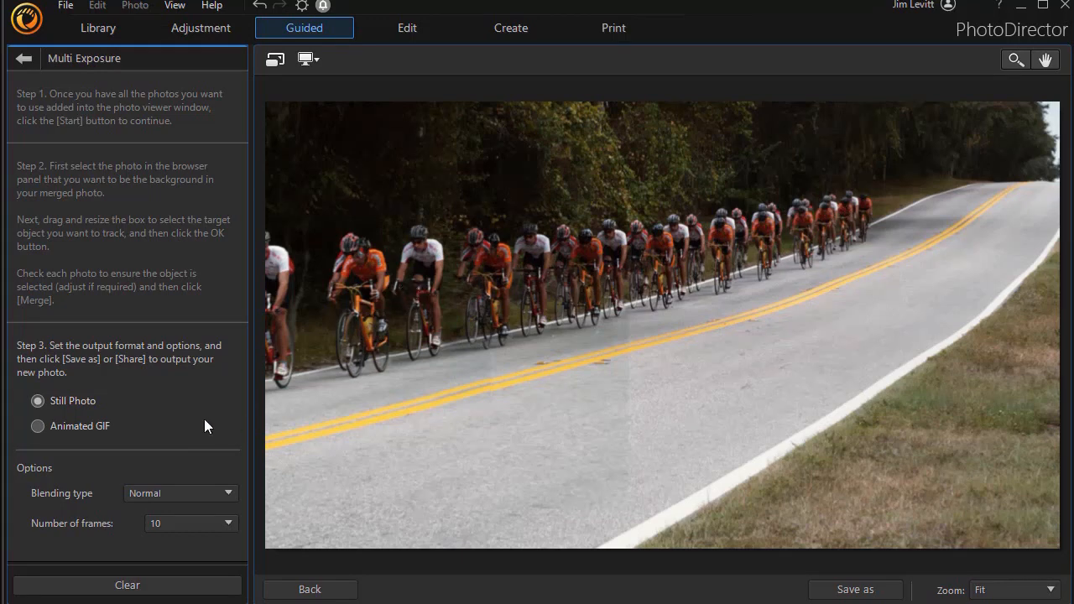
{"action": "left_click", "coordinate": [37, 399]}
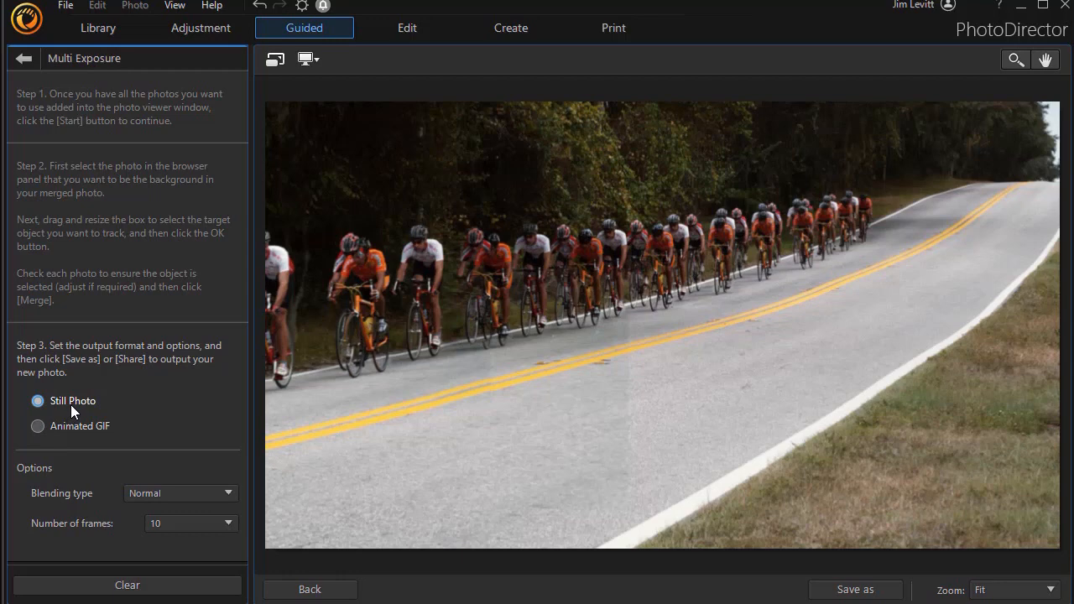
{"action": "left_click", "coordinate": [37, 426]}
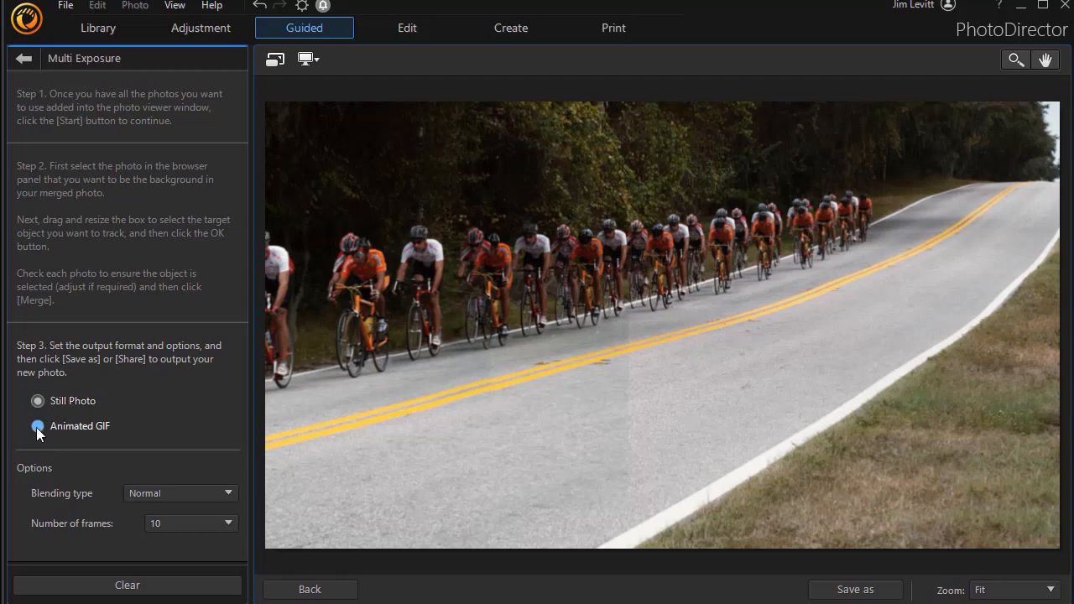
Step: Switch output to Animated GIF (12 frames, trail length 3, 5 fps) and play the preview
{"action": "left_click", "coordinate": [37, 426]}
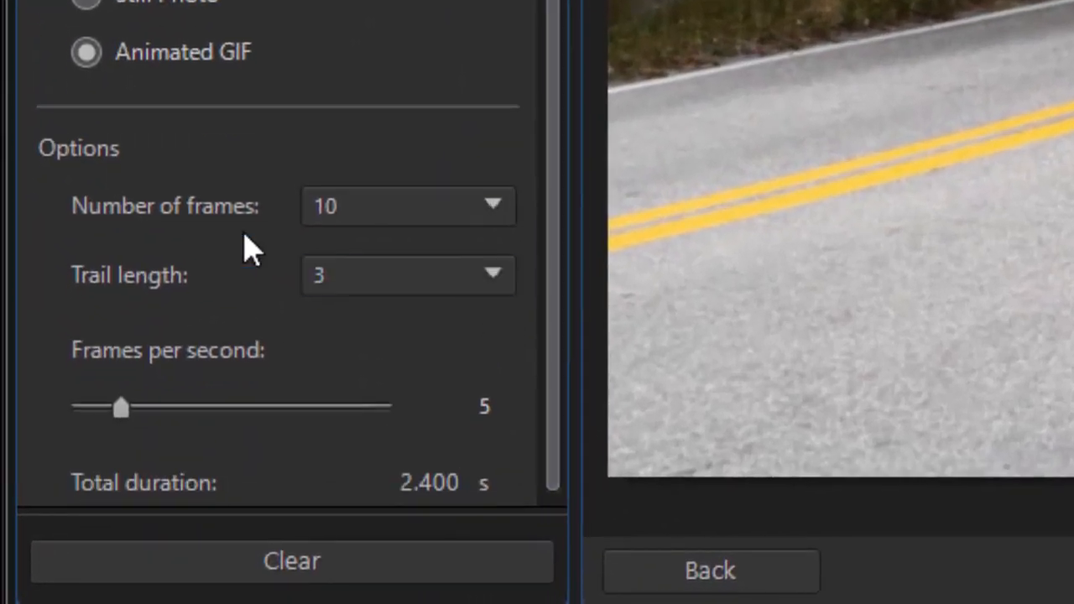
{"action": "left_click", "coordinate": [408, 275]}
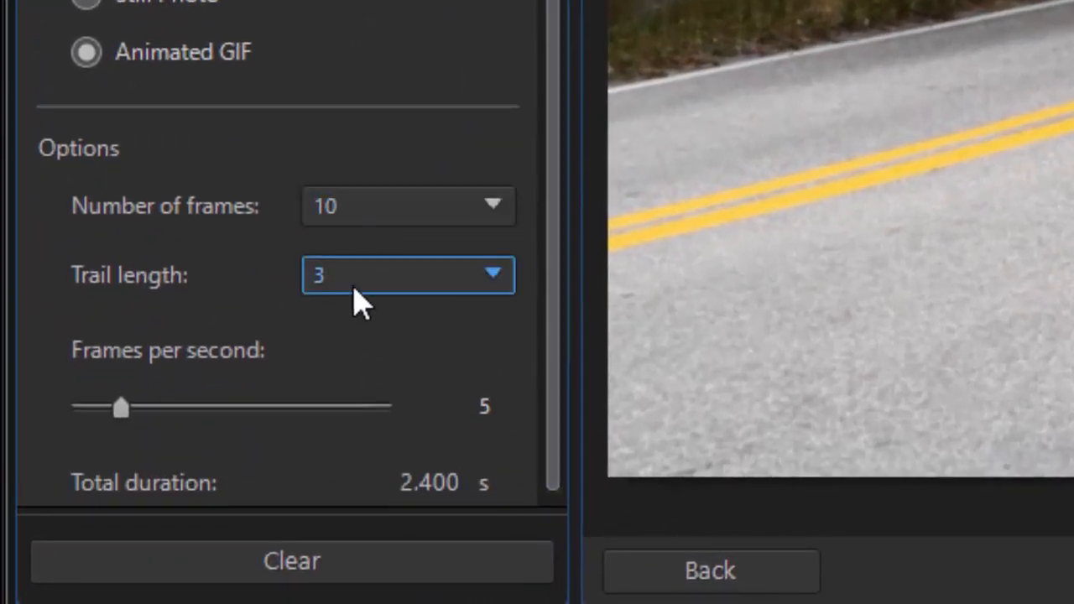
{"action": "mouse_move", "coordinate": [373, 389]}
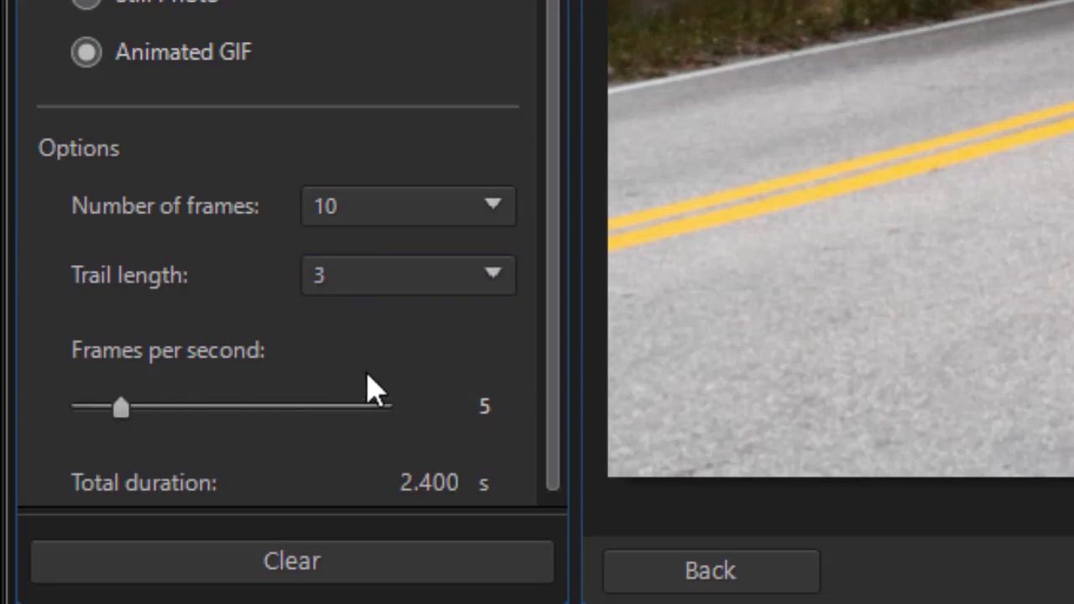
{"action": "mouse_move", "coordinate": [423, 512]}
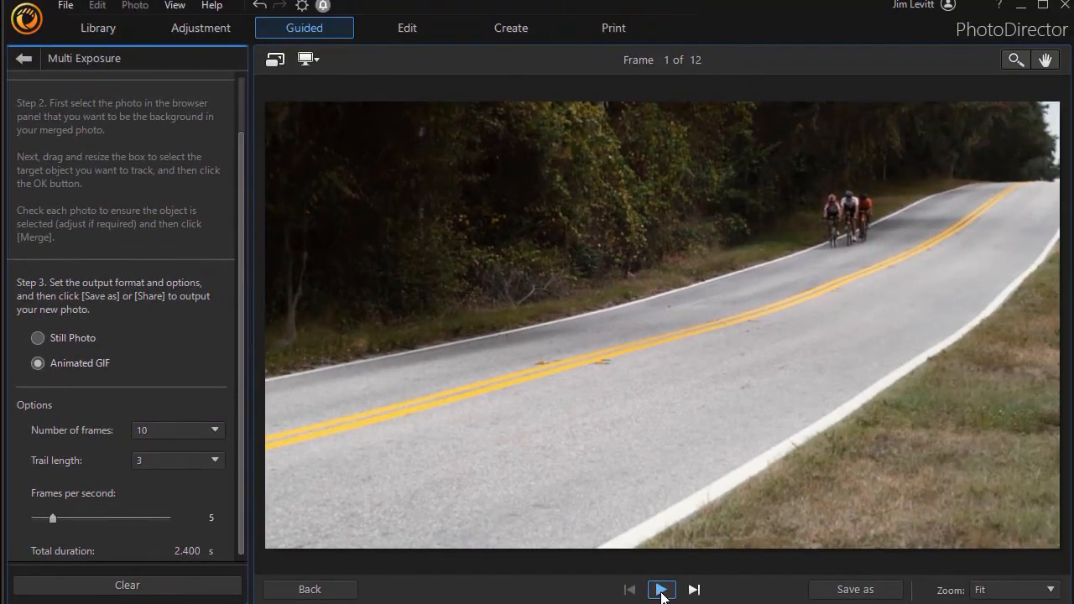
{"action": "left_click", "coordinate": [662, 589]}
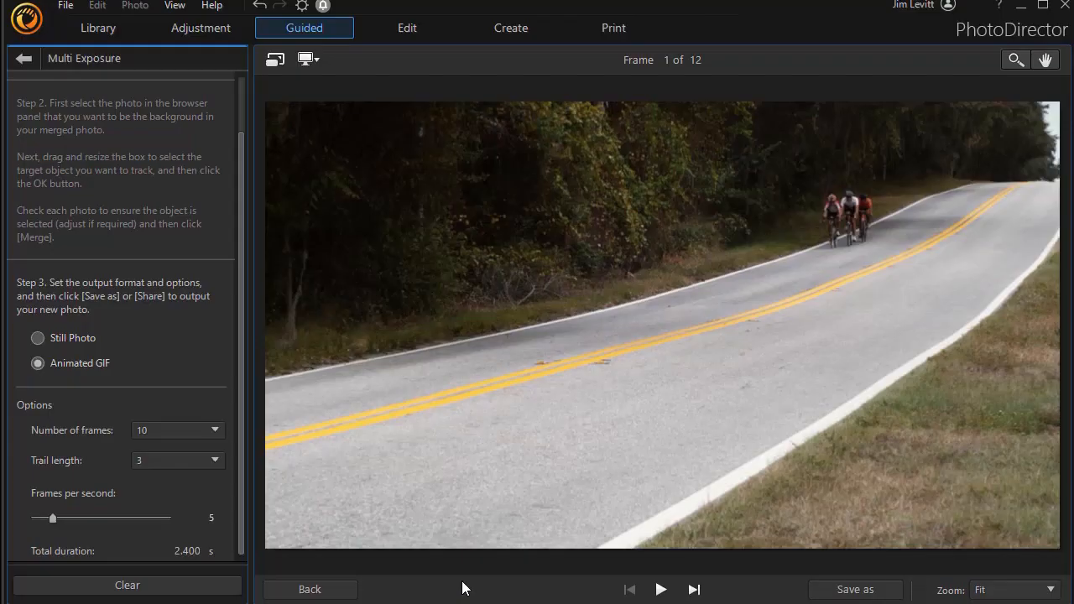
Step: Revert output to Still Photo and go back to the tracking step with eight frames
{"action": "left_click", "coordinate": [37, 399]}
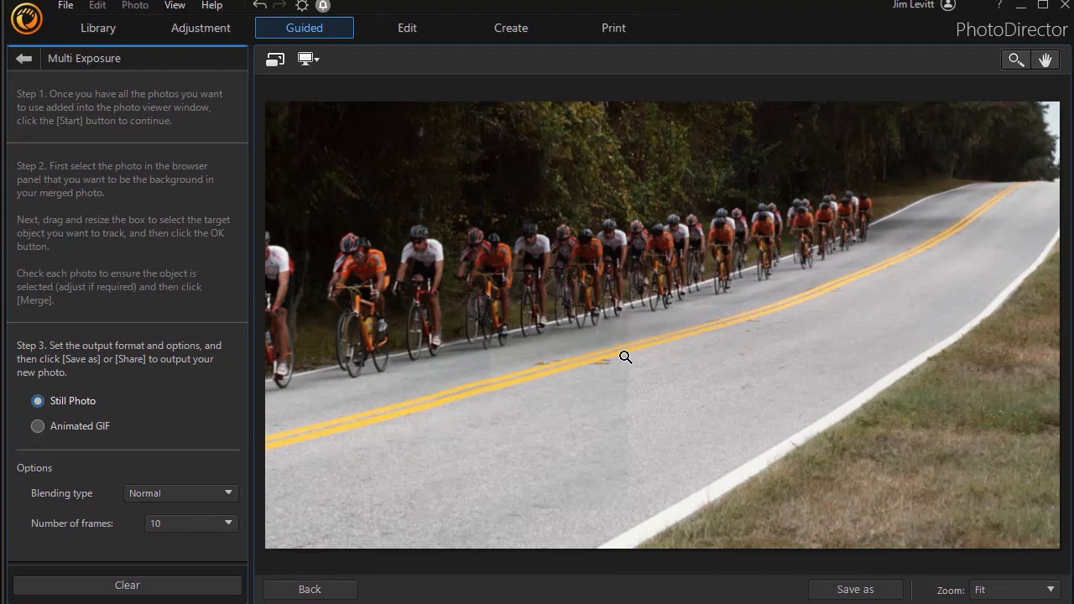
{"action": "mouse_move", "coordinate": [423, 568]}
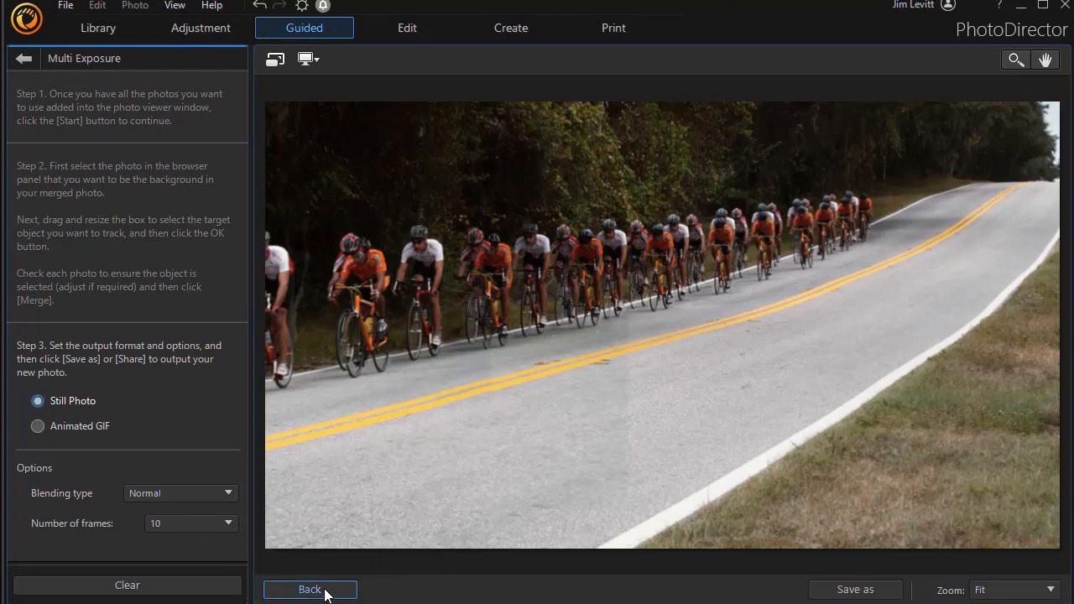
{"action": "left_click", "coordinate": [309, 589]}
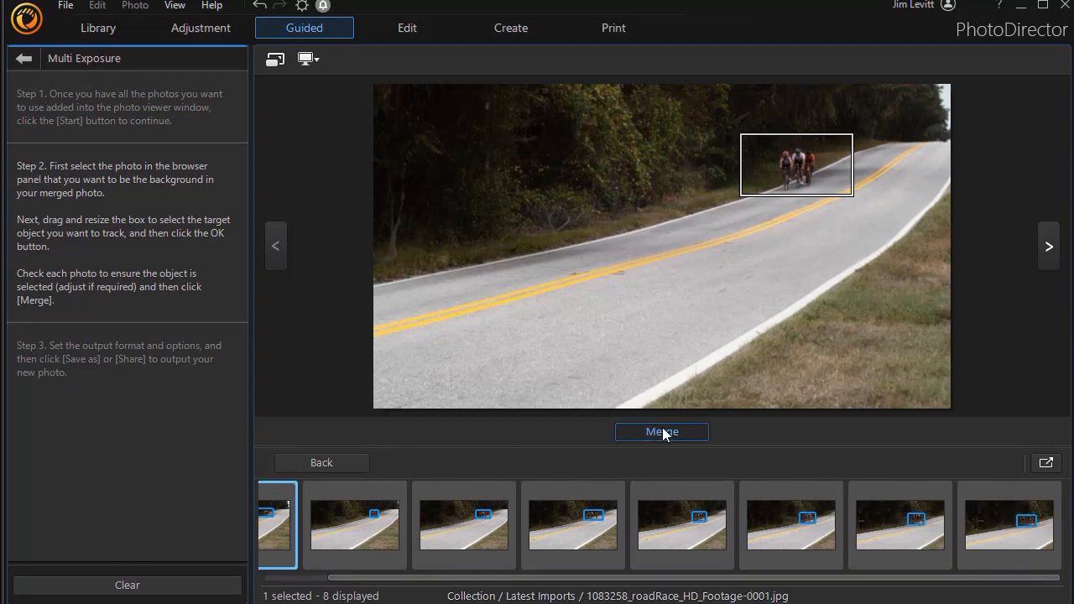
Step: Re-merge the eight frames and preview as an animated GIF with trail length 3
{"action": "left_click", "coordinate": [661, 432]}
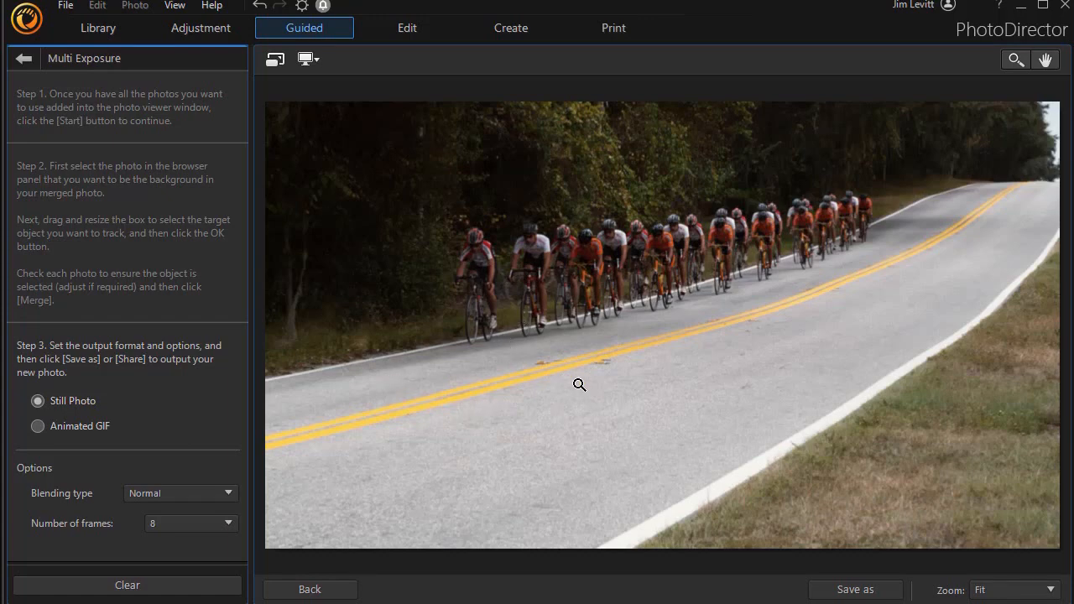
{"action": "mouse_move", "coordinate": [347, 272]}
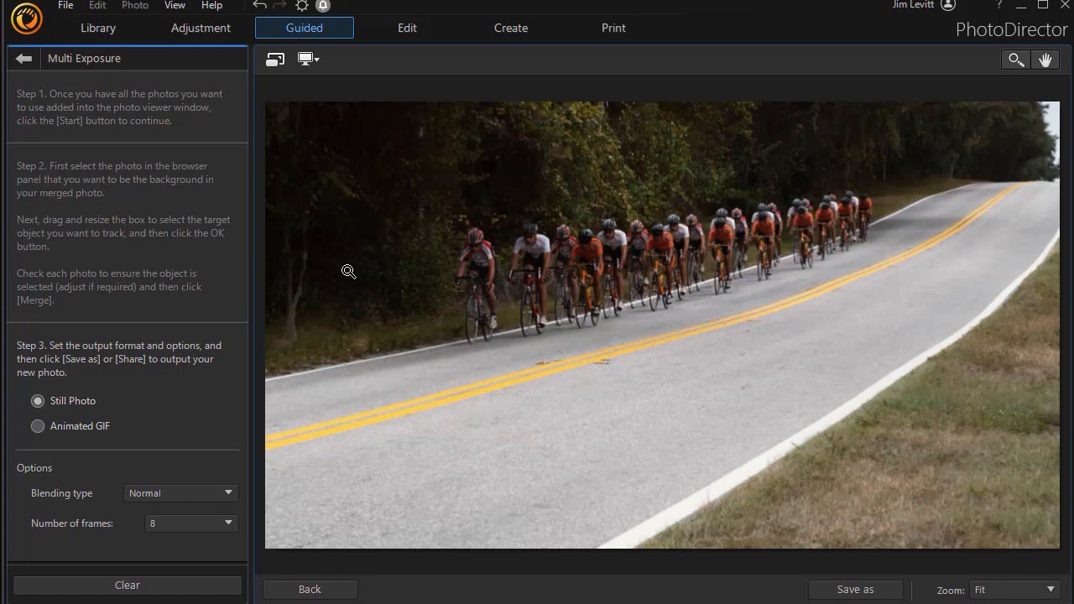
{"action": "mouse_move", "coordinate": [561, 467]}
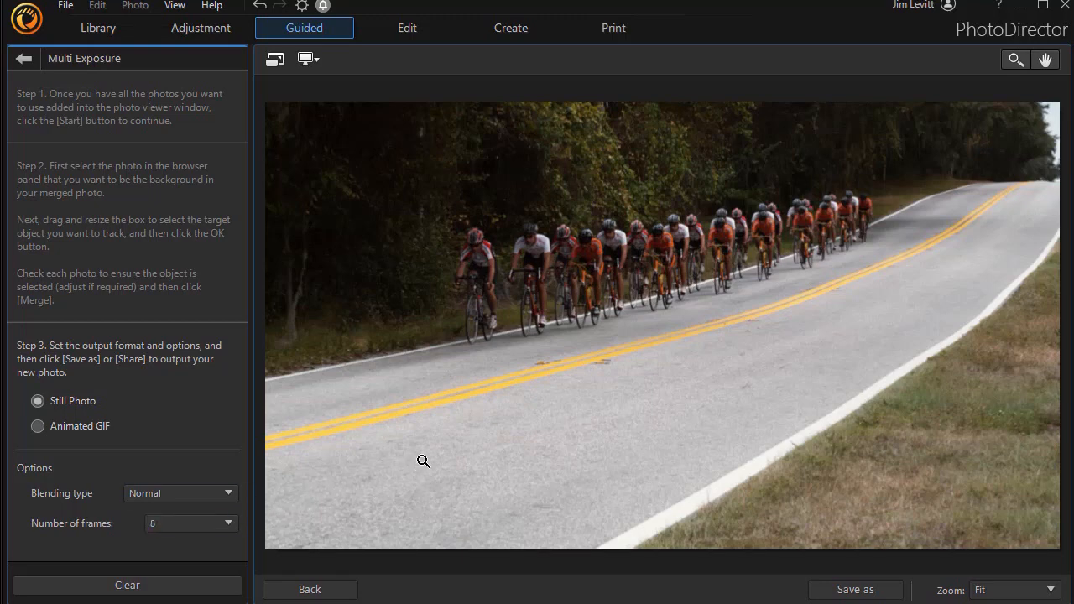
{"action": "mouse_move", "coordinate": [58, 444]}
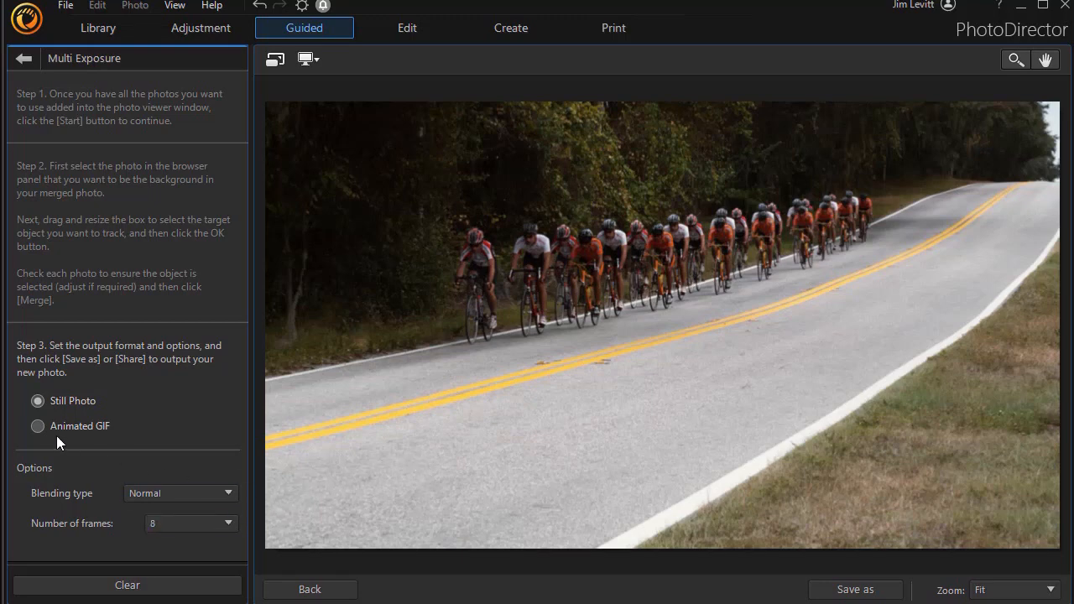
{"action": "left_click", "coordinate": [37, 427]}
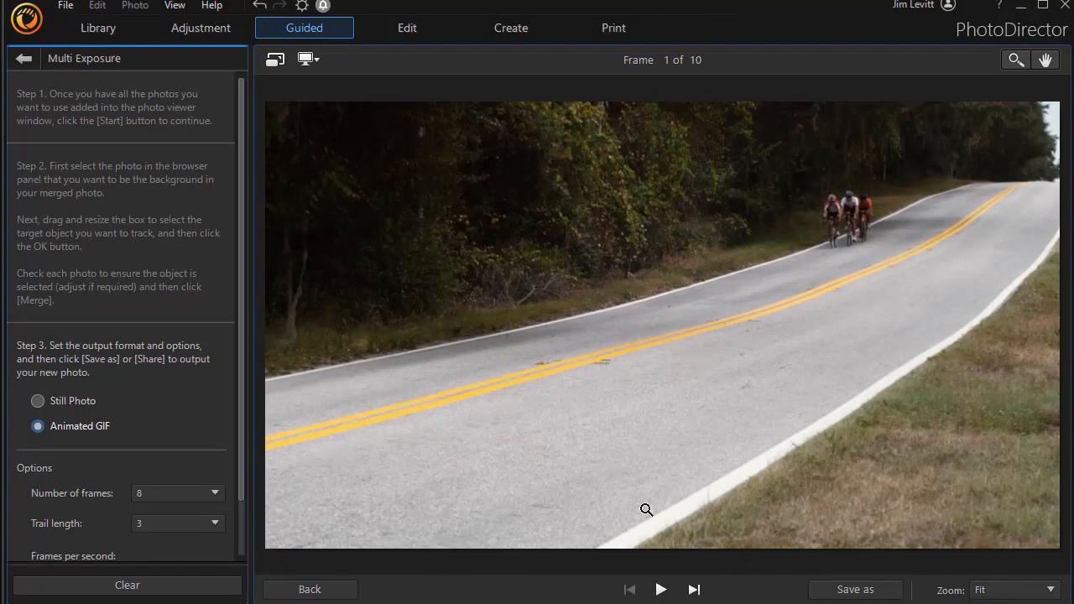
Step: Switch output back to the eight-frame multi-exposure still photo for saving
{"action": "left_click", "coordinate": [37, 400]}
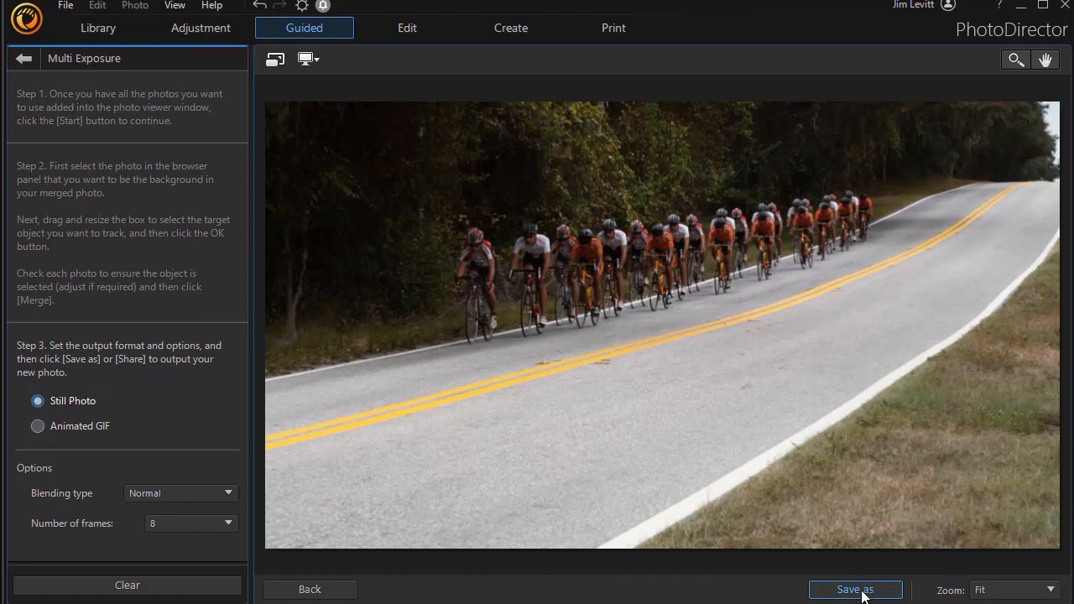
{"action": "mouse_move", "coordinate": [842, 578]}
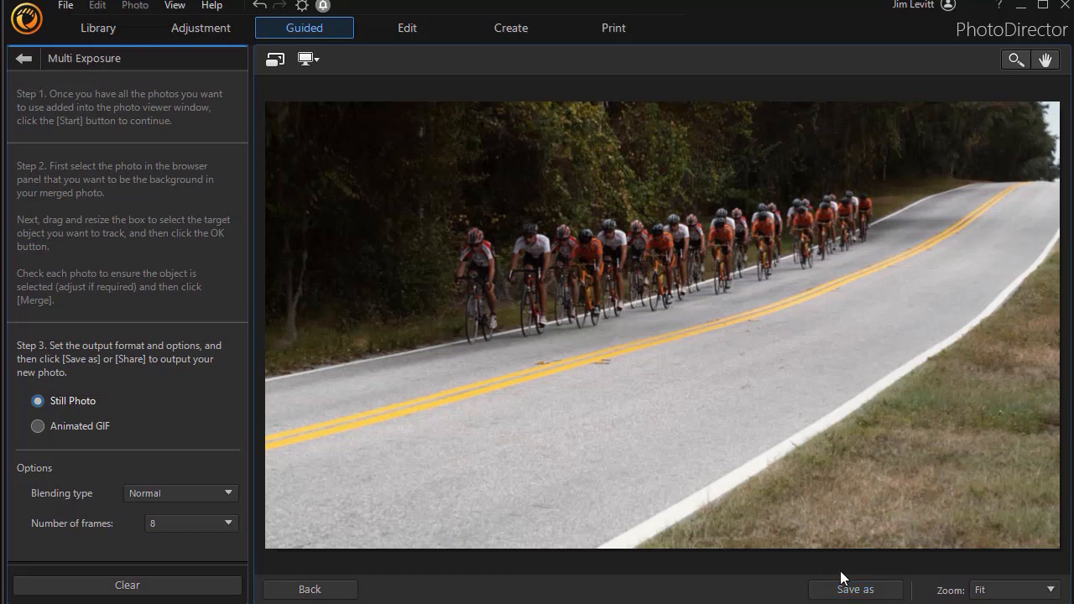